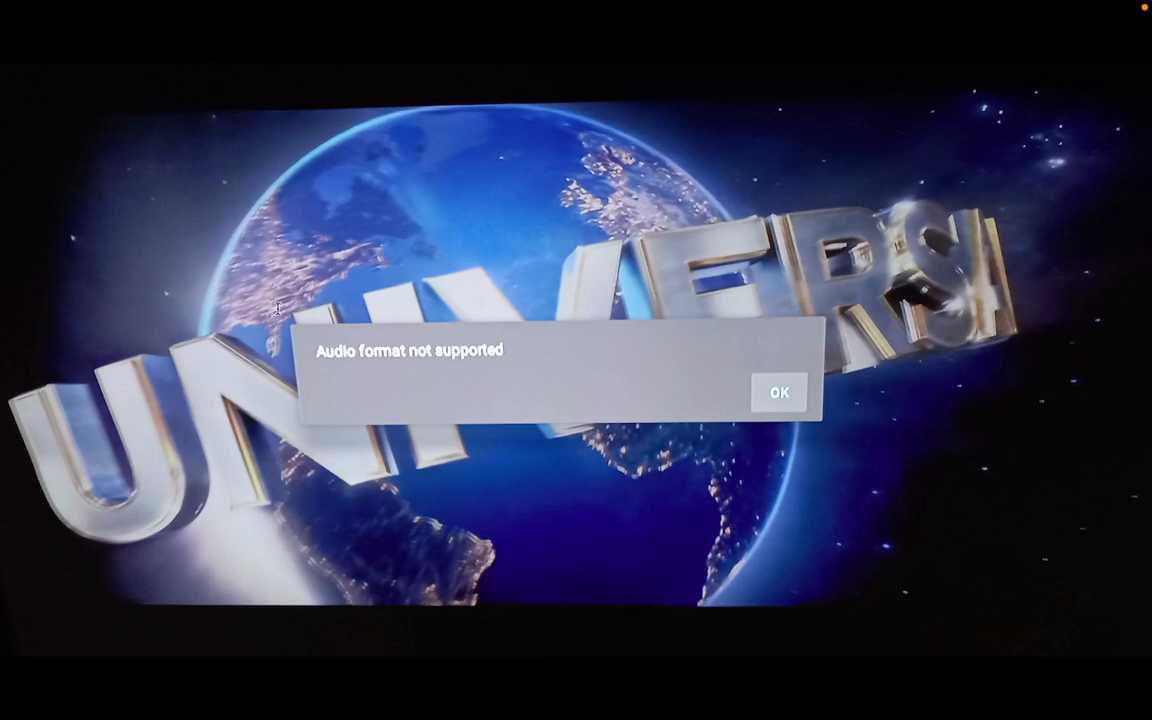
{"action": "mouse_move", "coordinate": [315, 345]}
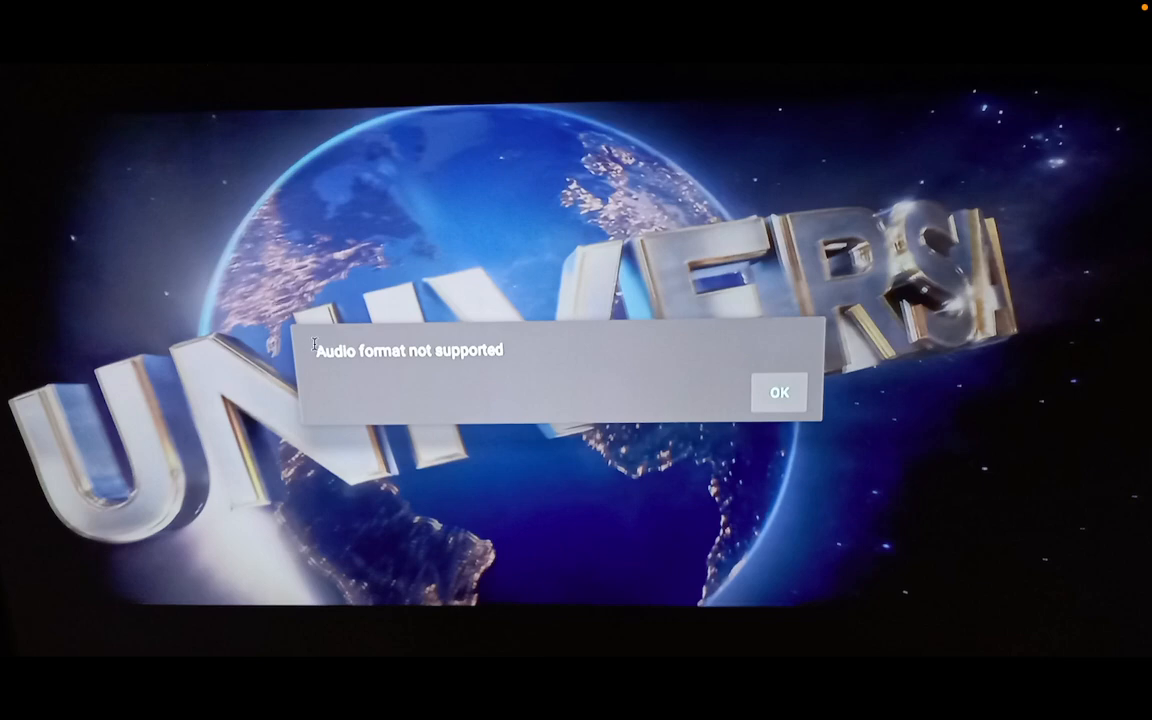
{"action": "mouse_move", "coordinate": [434, 454]}
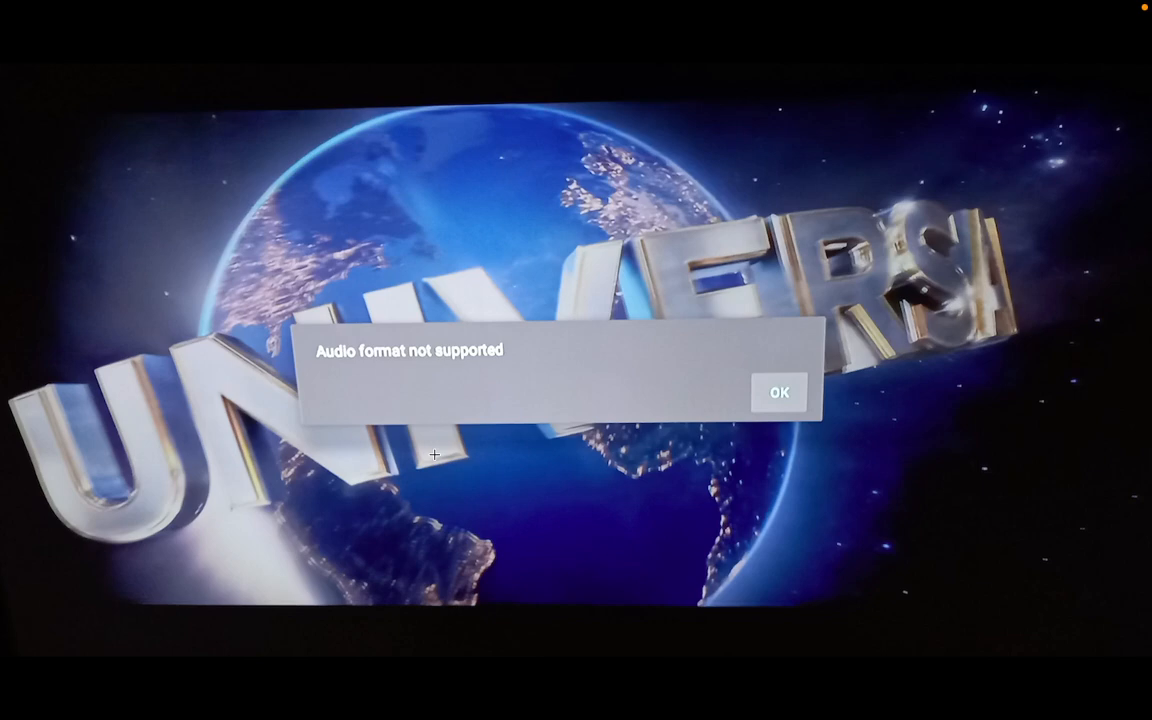
{"action": "mouse_move", "coordinate": [478, 558]}
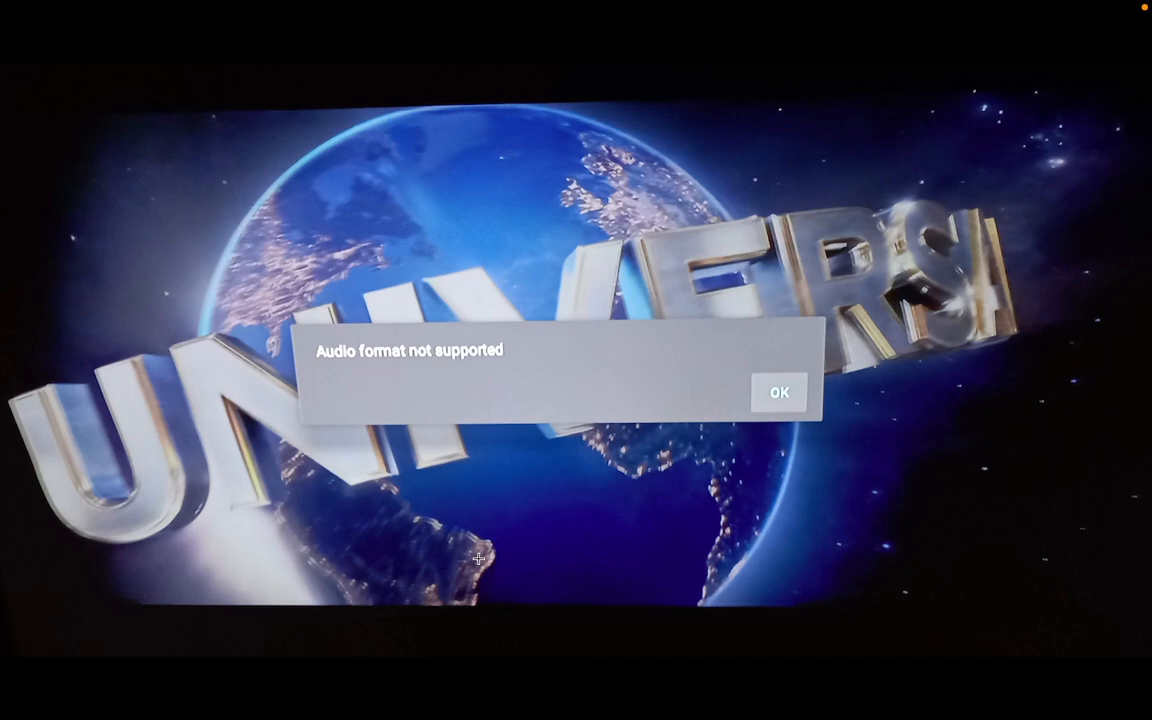
{"action": "mouse_move", "coordinate": [547, 531]}
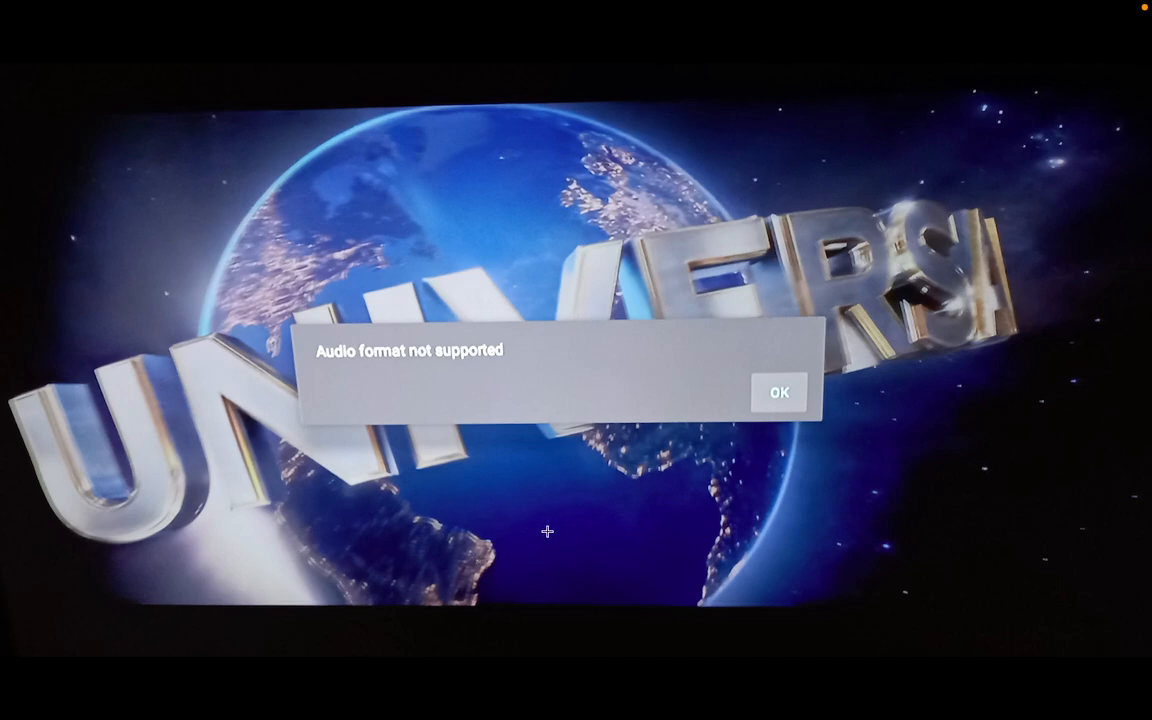
{"action": "mouse_move", "coordinate": [361, 423]}
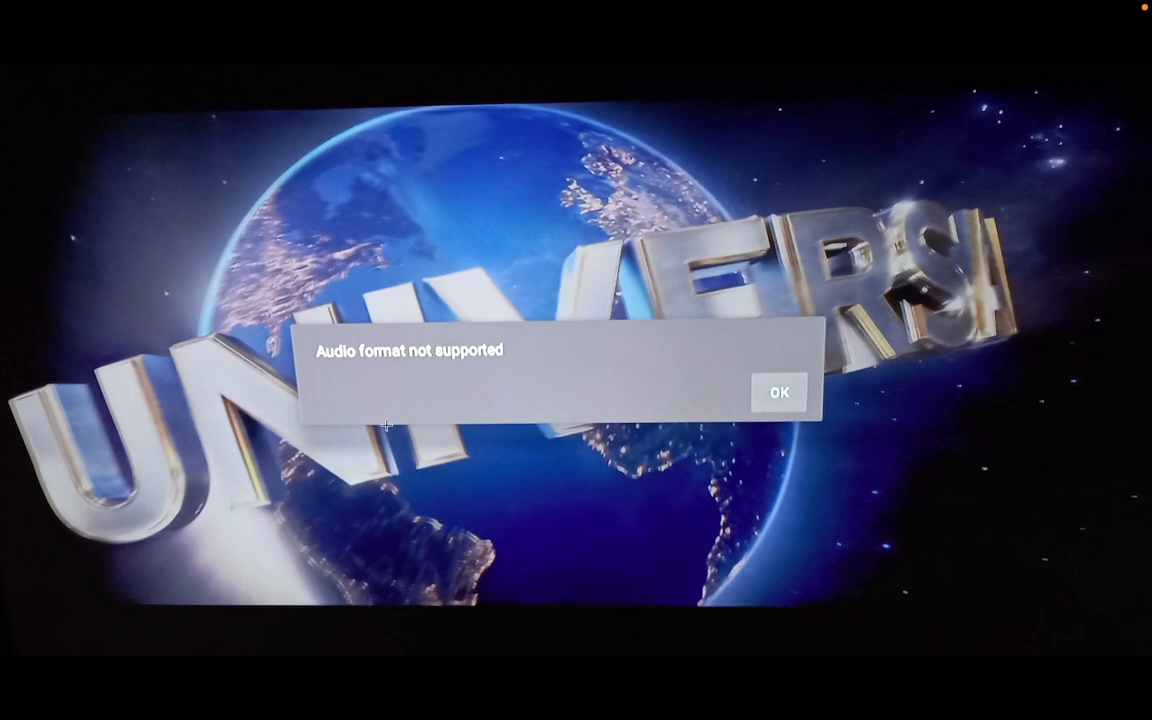
{"action": "mouse_move", "coordinate": [315, 350]}
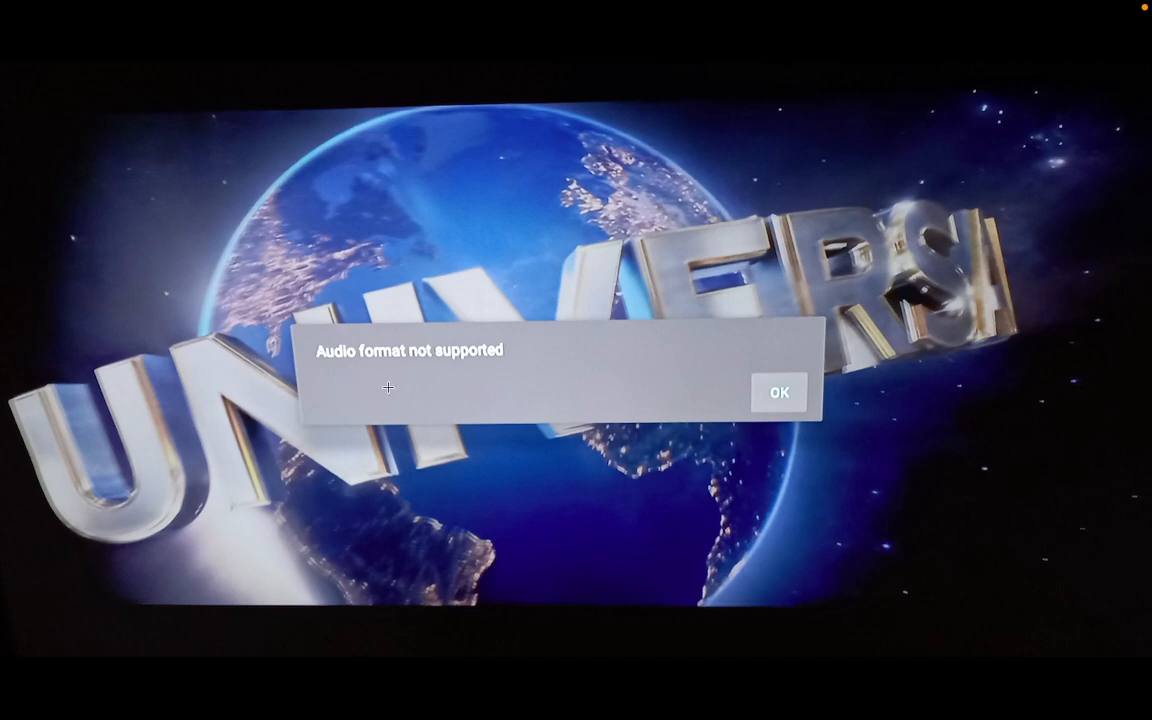
{"action": "mouse_move", "coordinate": [328, 355]}
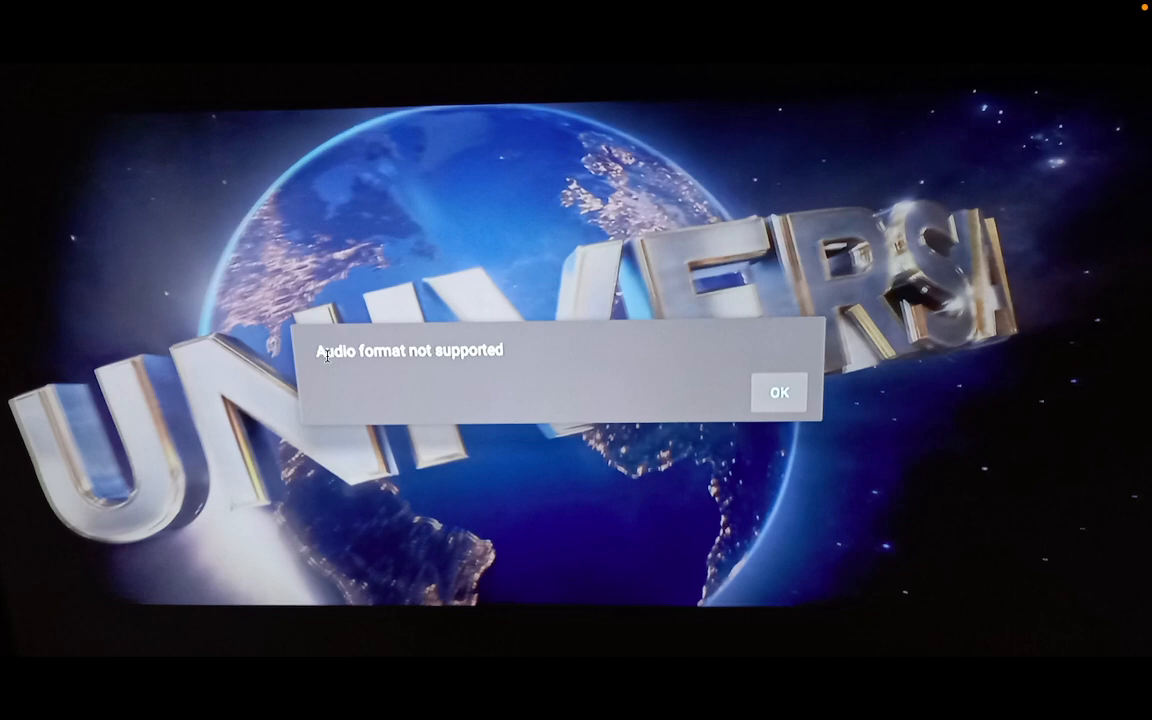
{"action": "mouse_move", "coordinate": [313, 356]}
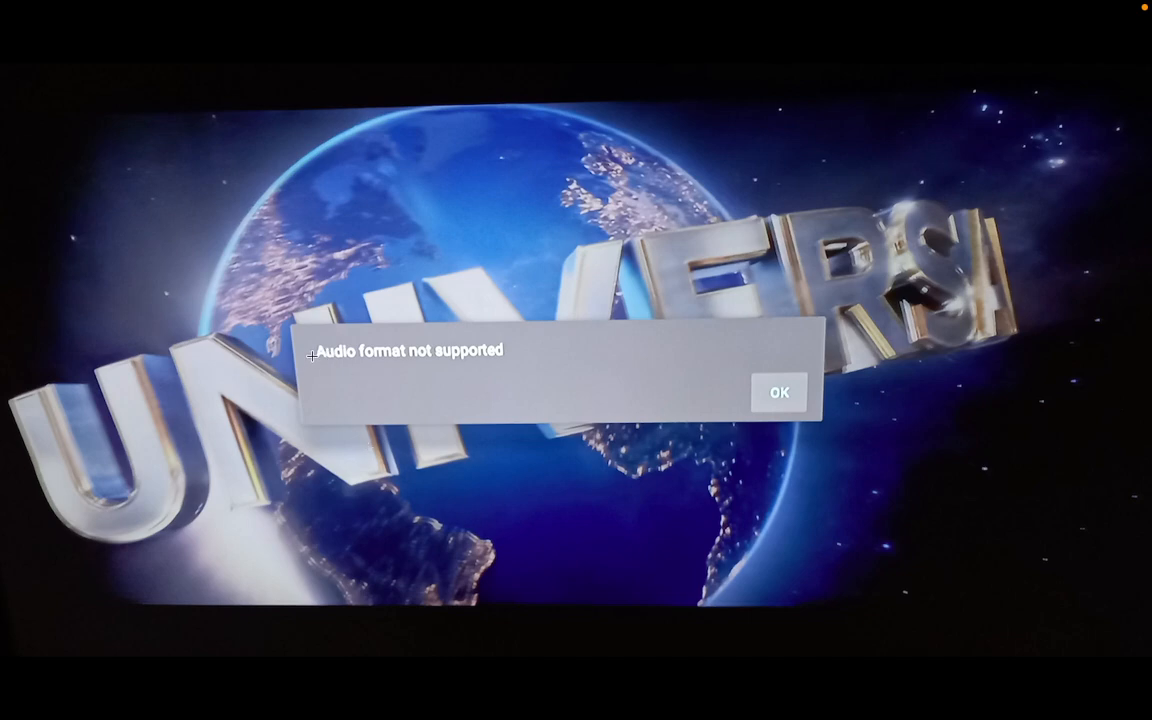
{"action": "mouse_move", "coordinate": [389, 444]}
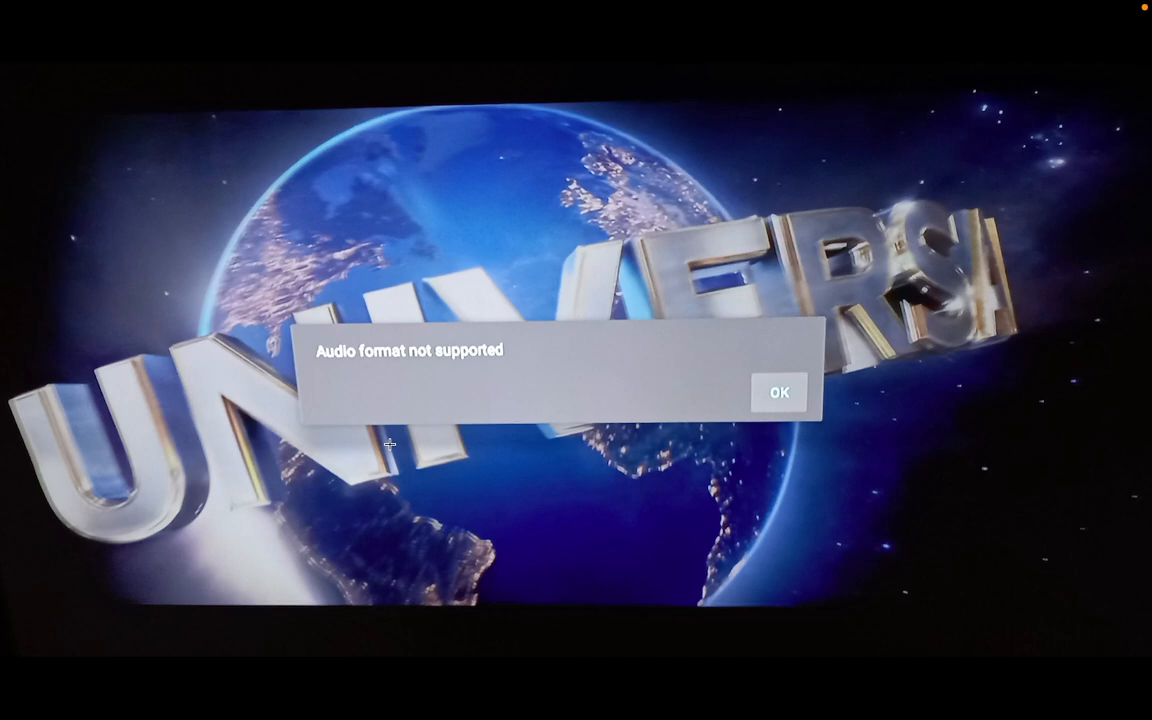
{"action": "mouse_move", "coordinate": [409, 510]}
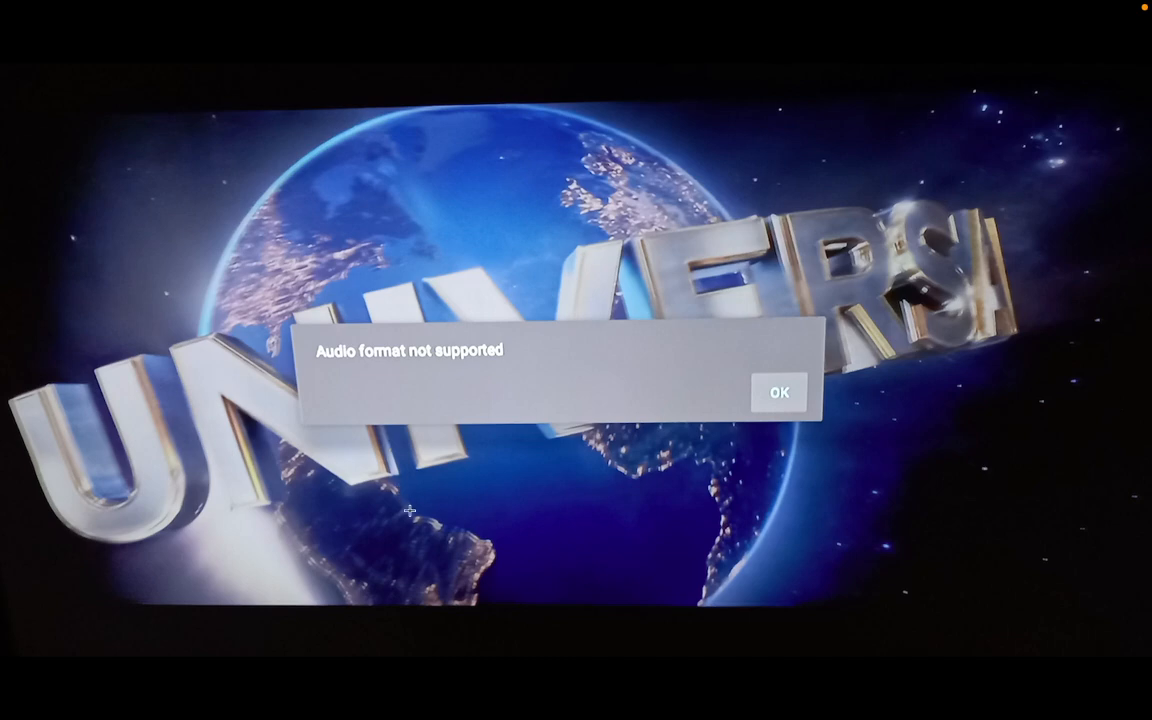
{"action": "mouse_move", "coordinate": [517, 436]}
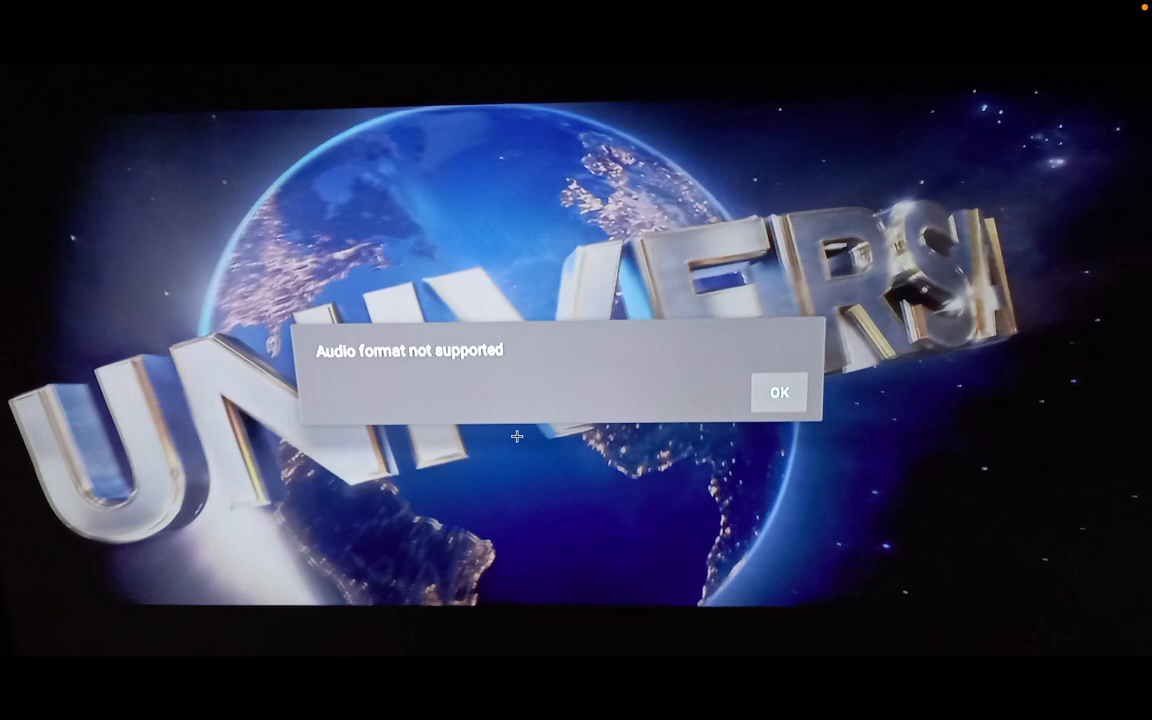
- Open The bad guys folder to verify The_bad_guys.mkv, then show its context menu
{"action": "left_click", "coordinate": [778, 392]}
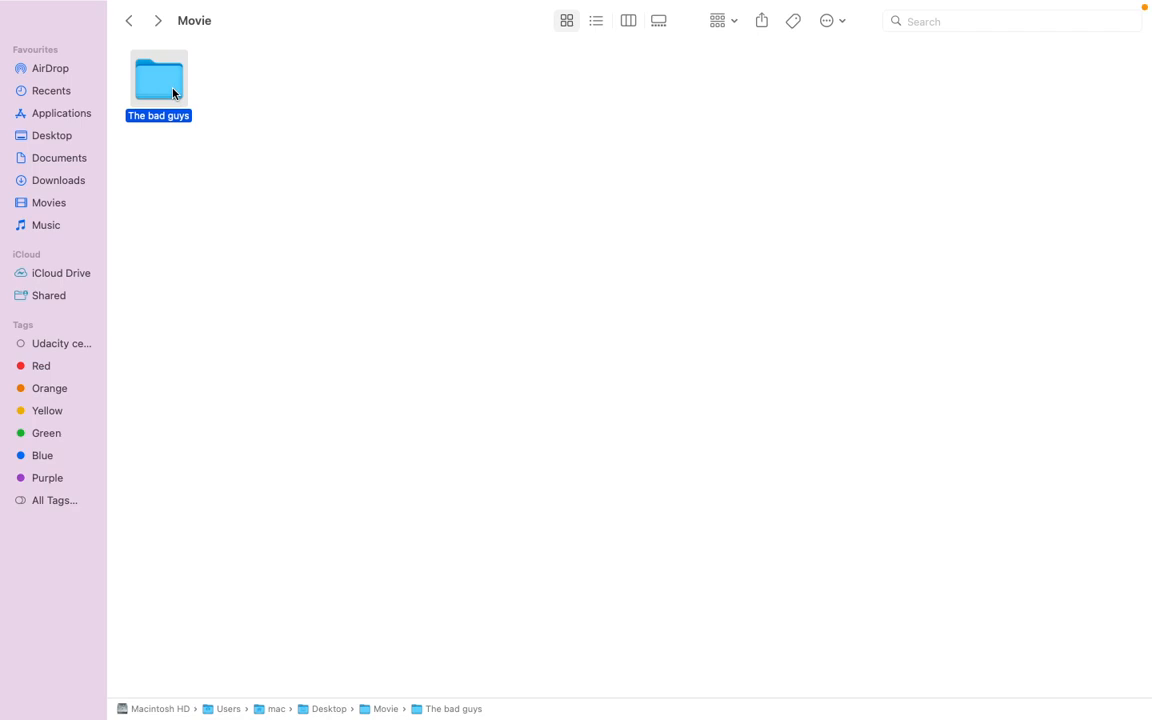
{"action": "double_click", "coordinate": [158, 78]}
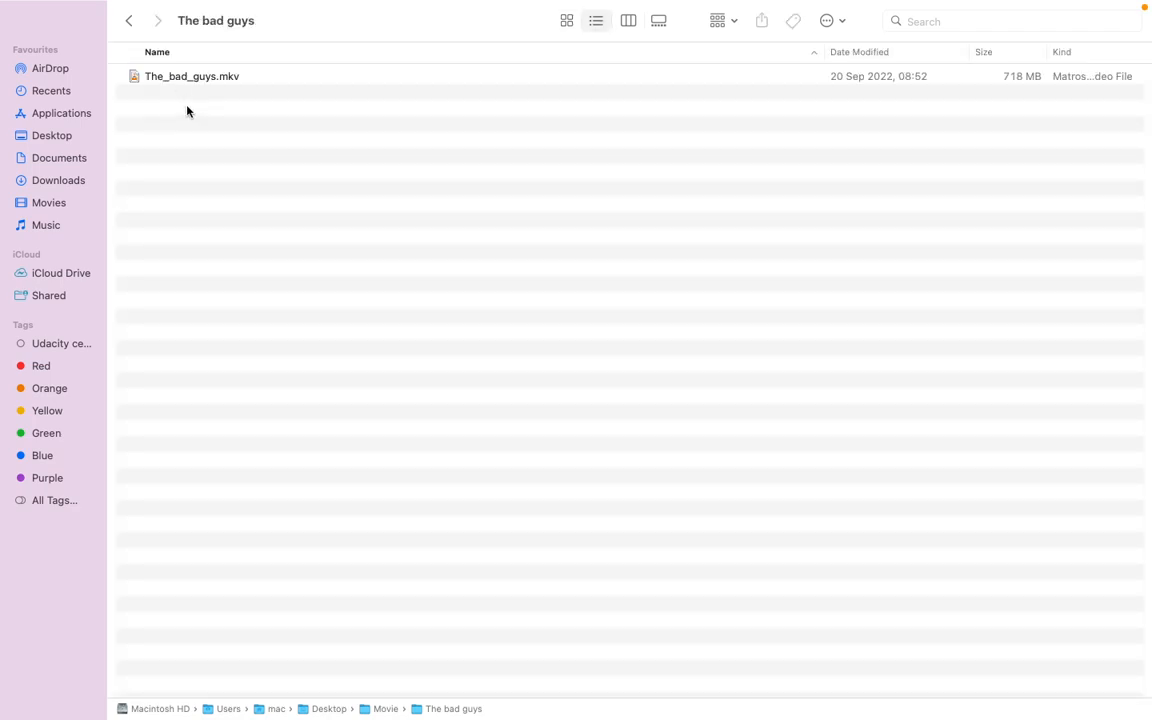
{"action": "mouse_move", "coordinate": [489, 133]}
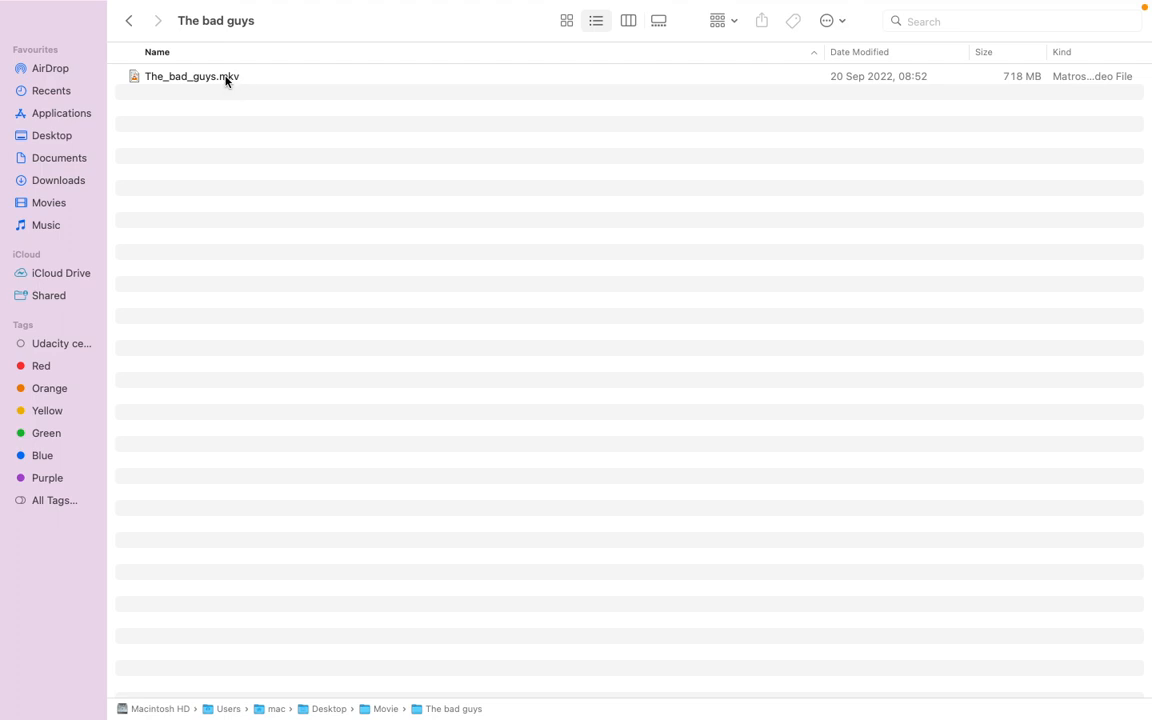
{"action": "mouse_move", "coordinate": [218, 120]}
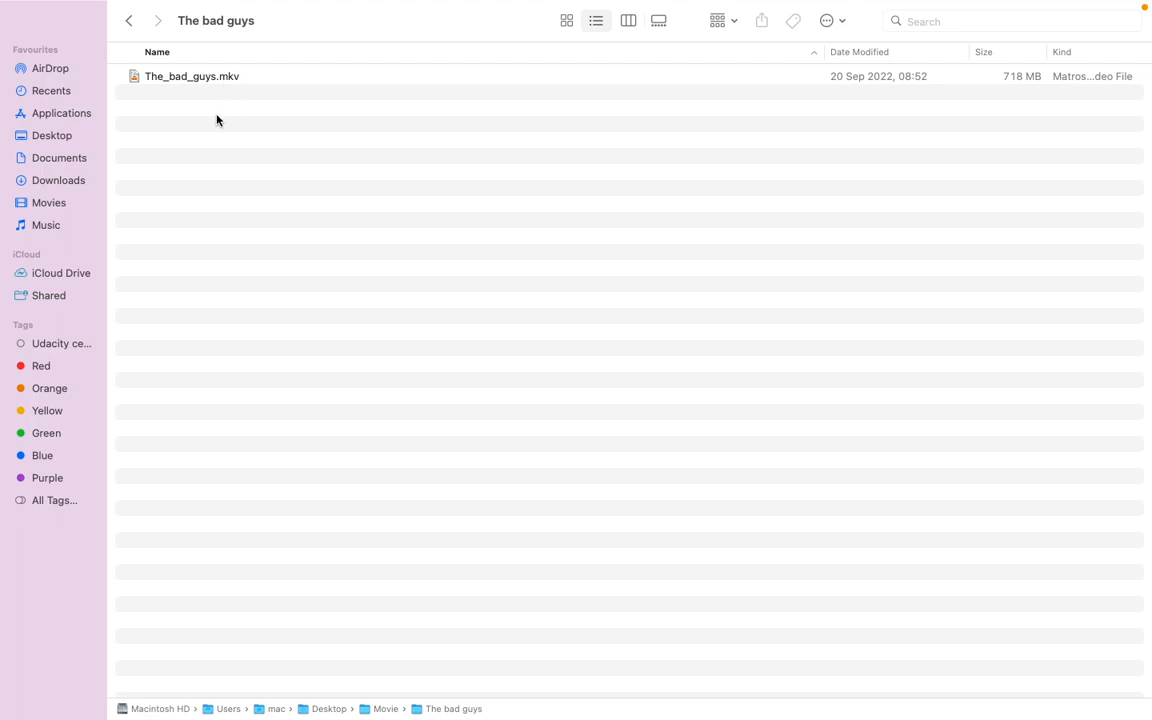
{"action": "left_click", "coordinate": [129, 20]}
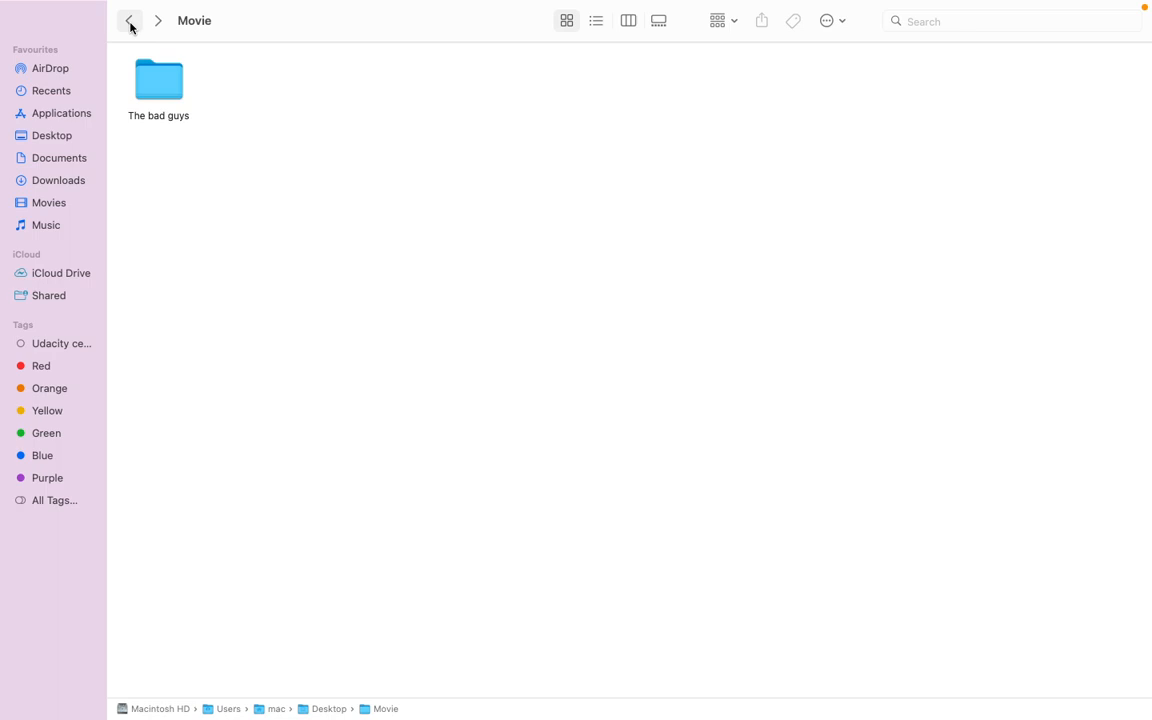
{"action": "right_click", "coordinate": [158, 80]}
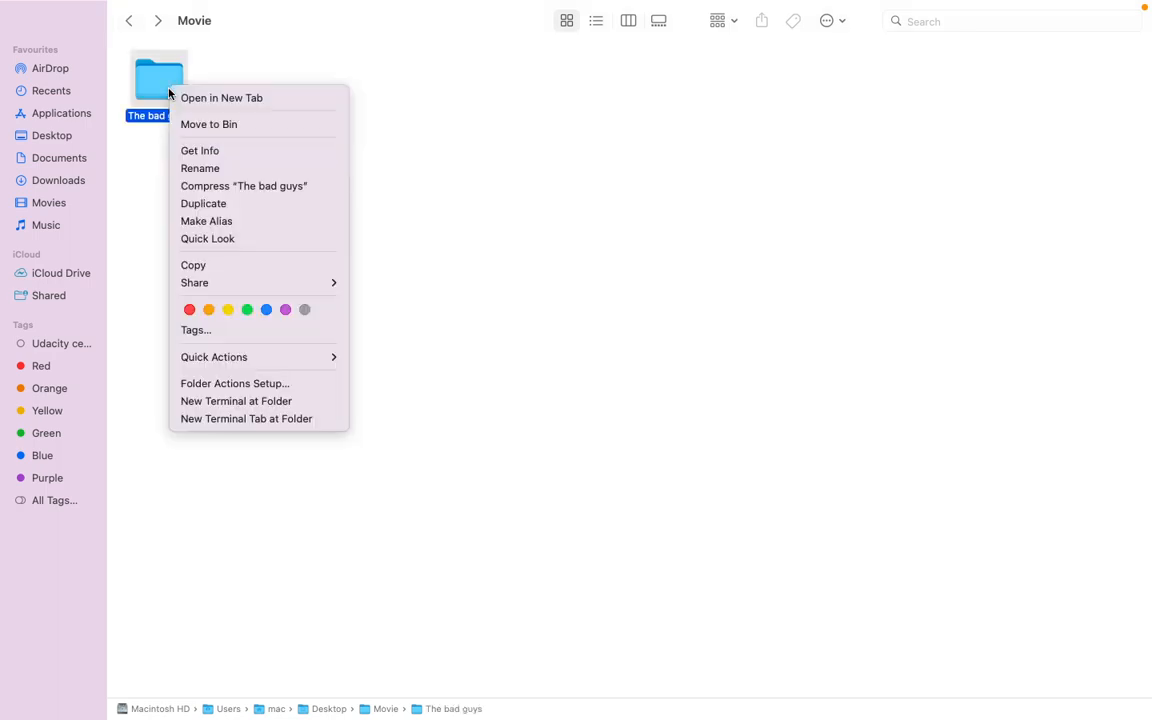
{"action": "mouse_move", "coordinate": [155, 98]}
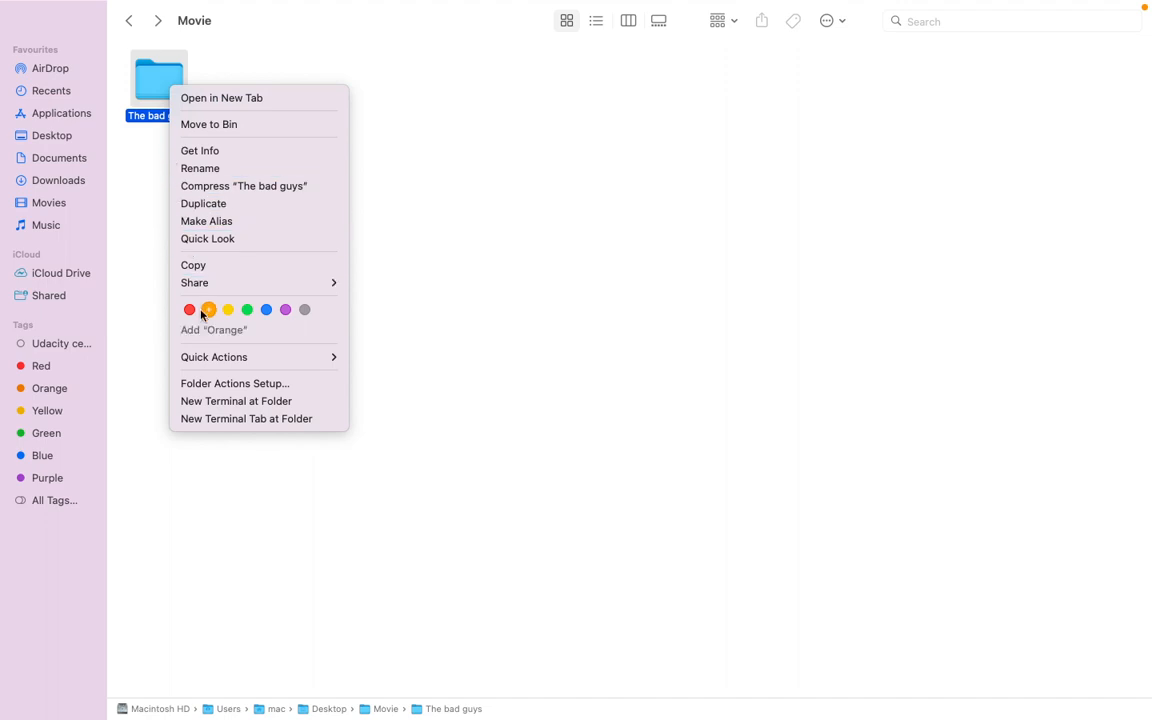
{"action": "mouse_move", "coordinate": [236, 401]}
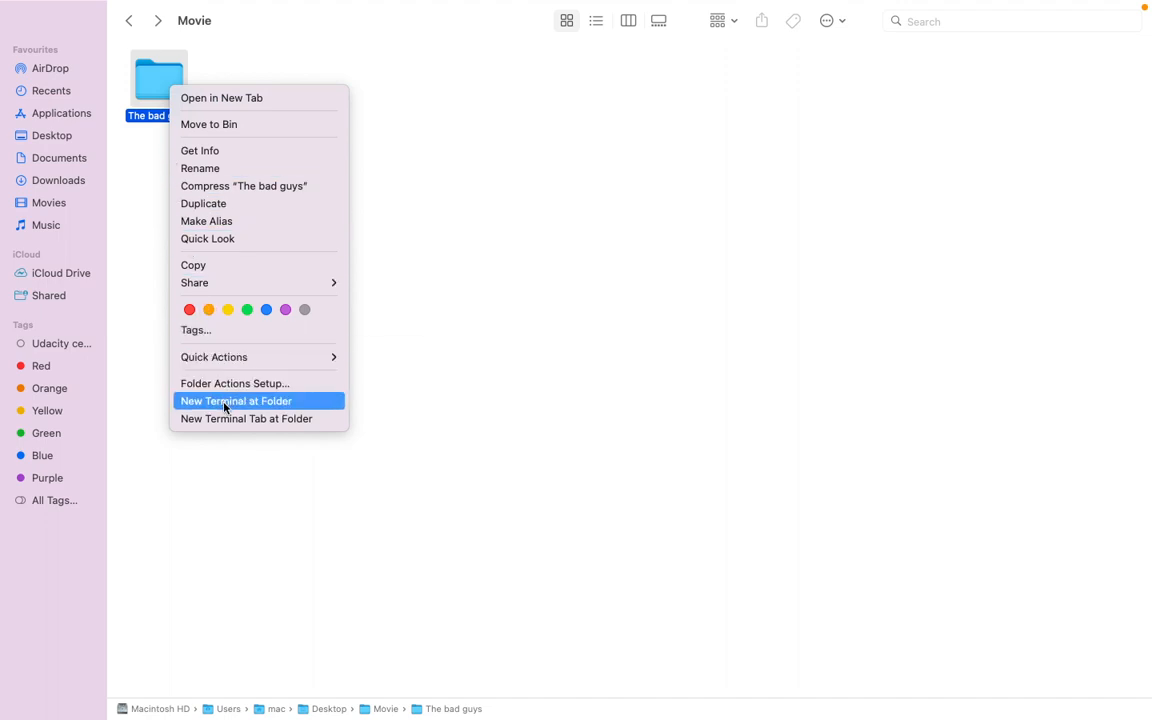
{"action": "mouse_move", "coordinate": [277, 411]}
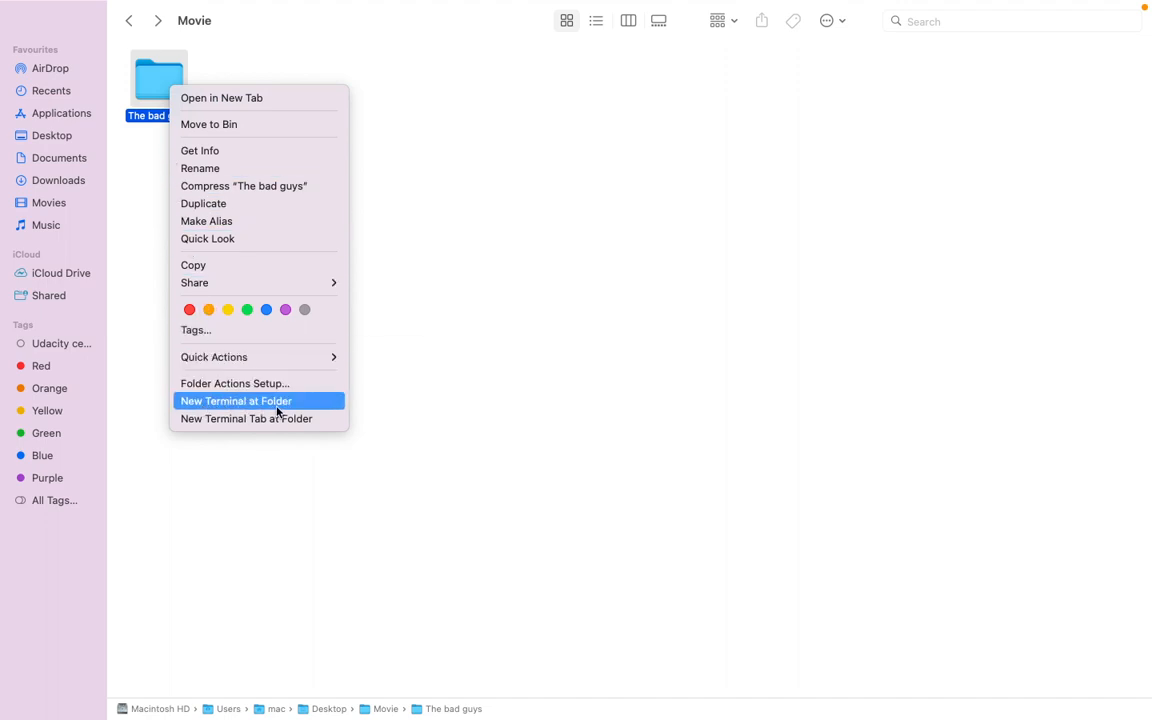
{"action": "mouse_move", "coordinate": [443, 412]}
{"action": "type", "text": "ffmpeg -version"}
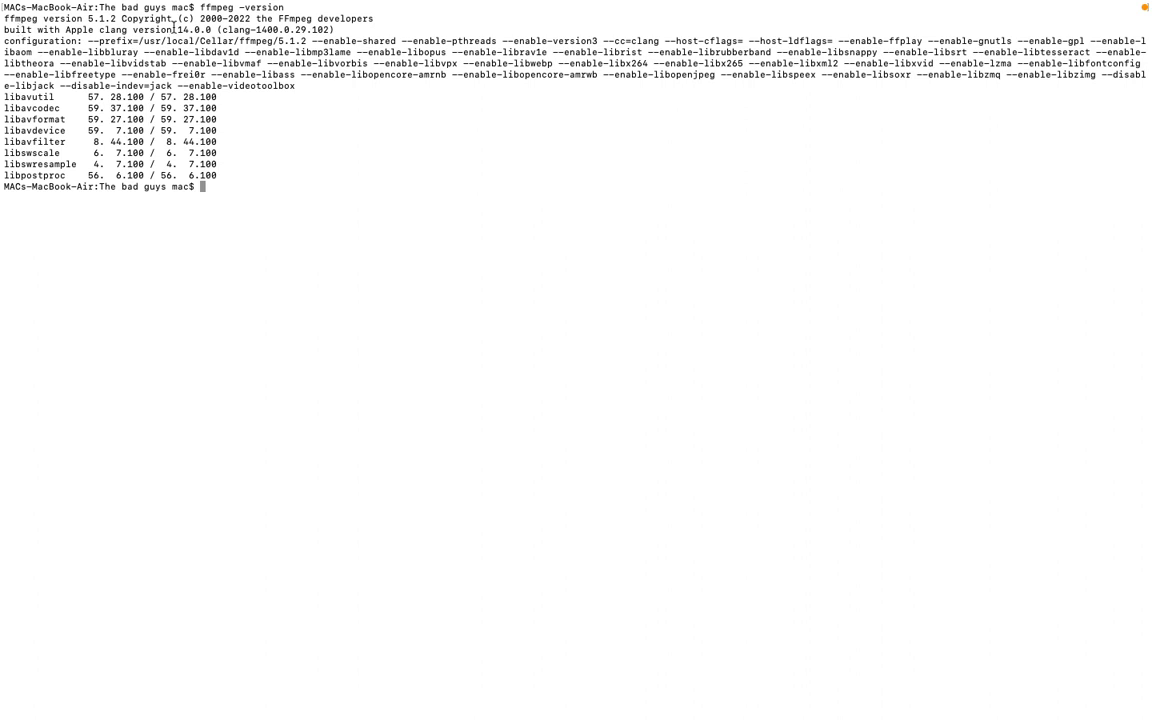
{"action": "mouse_move", "coordinate": [266, 224]}
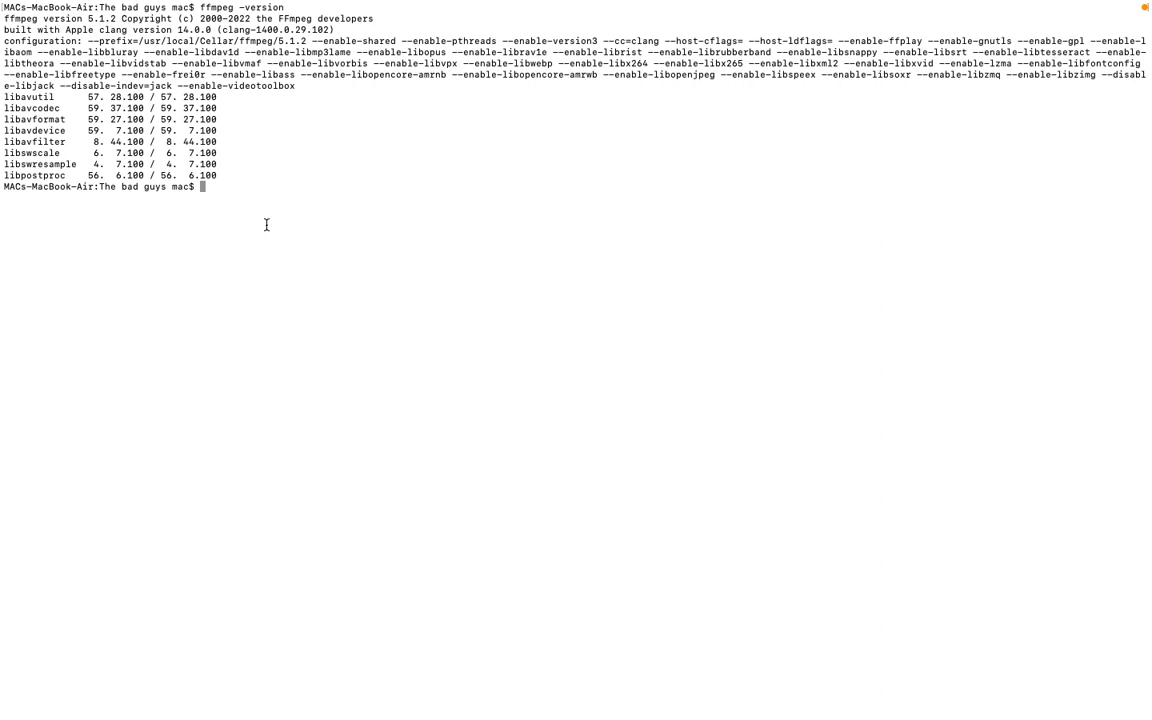
- Begin the command 'ffmpeg -i "' at the Terminal prompt
{"action": "type", "text": "ffmpeg"}
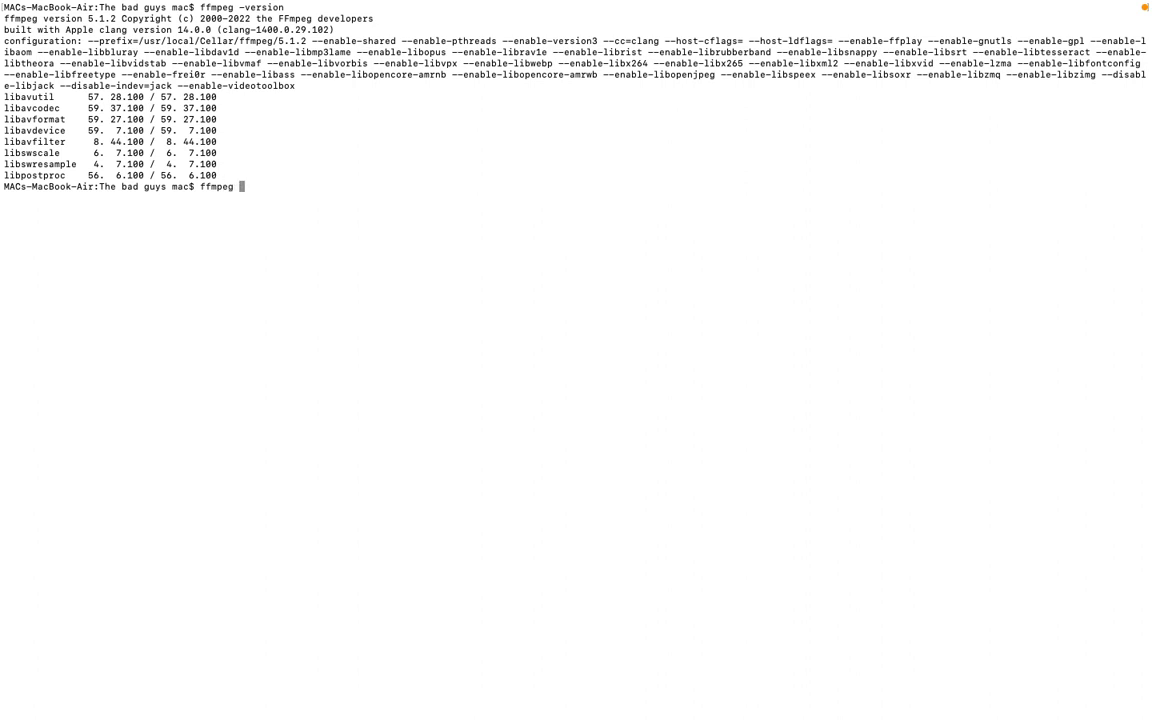
{"action": "type", "text": "-i"}
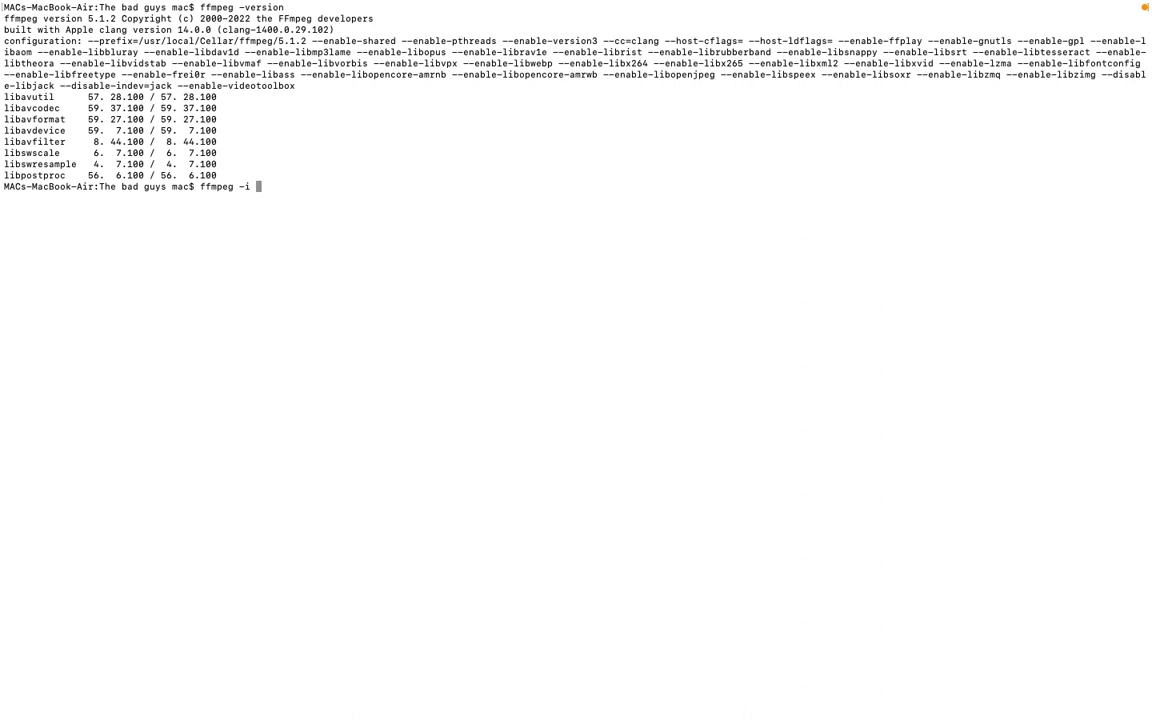
{"action": "type", "text": "\""}
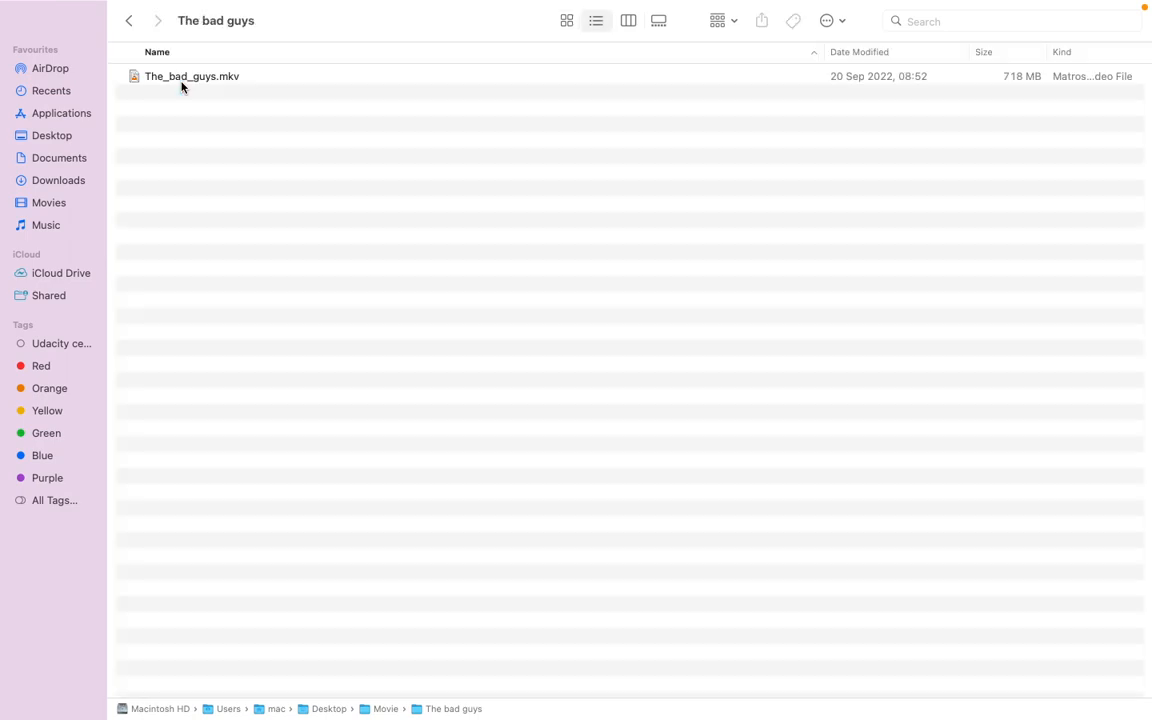
- Select The_bad_guys.mkv in Finder to check its exact file name
{"action": "left_click", "coordinate": [191, 76]}
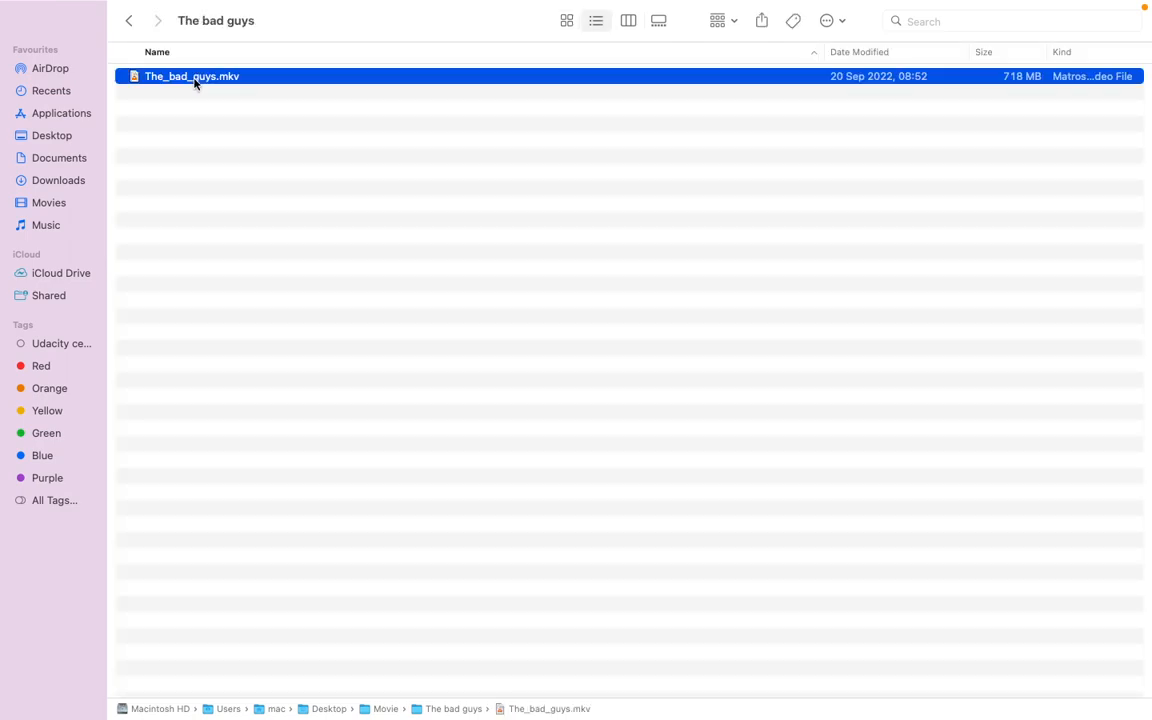
{"action": "left_click", "coordinate": [191, 76]}
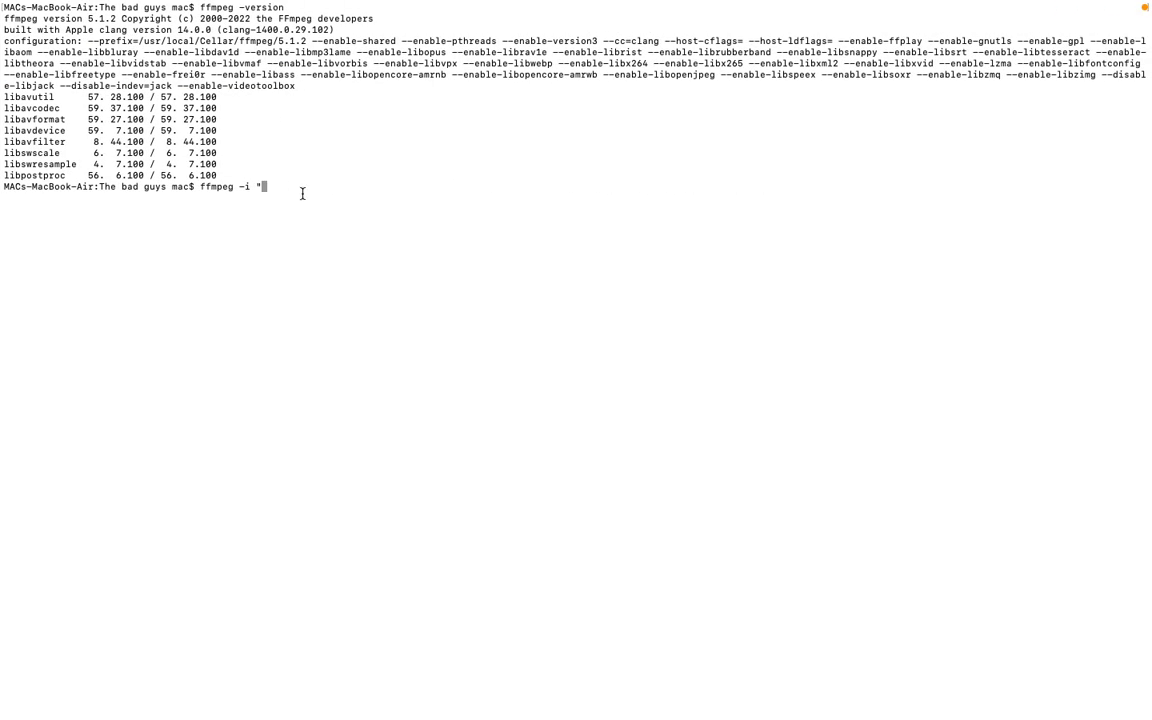
- Add "The_bad_guys.mkv" as input and -c:v copy to the ffmpeg command
{"action": "type", "text": "The_bad_guys."}
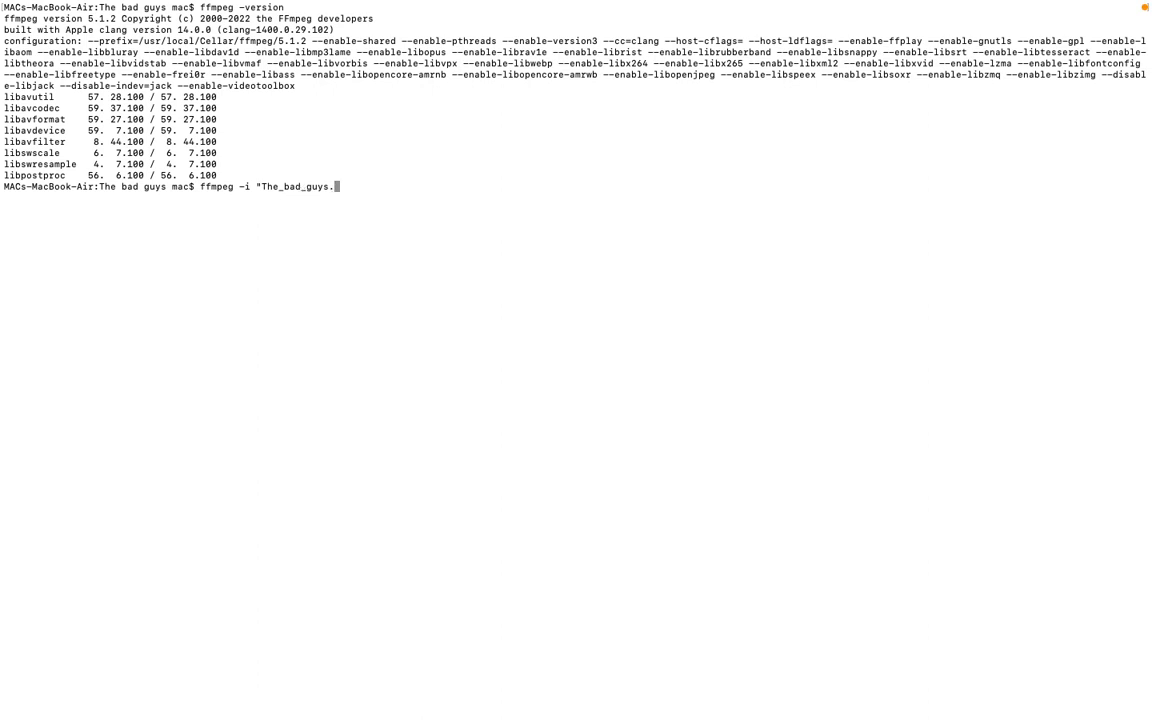
{"action": "type", "text": "kv"}
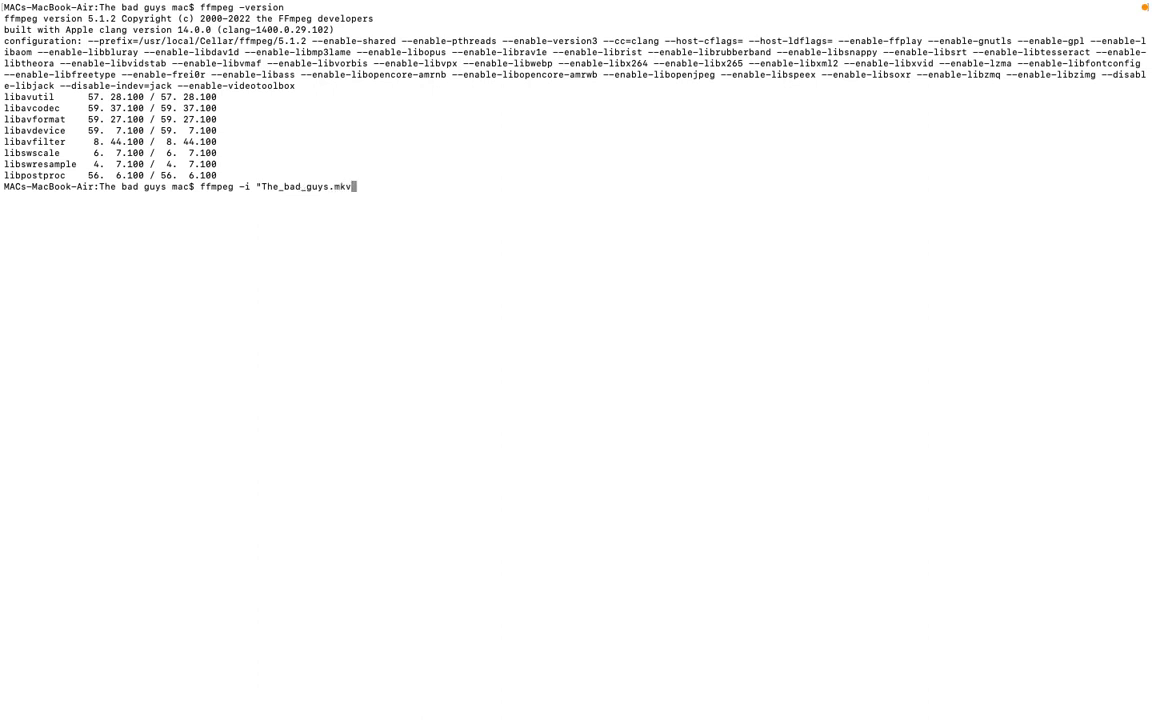
{"action": "type", "text": "\""}
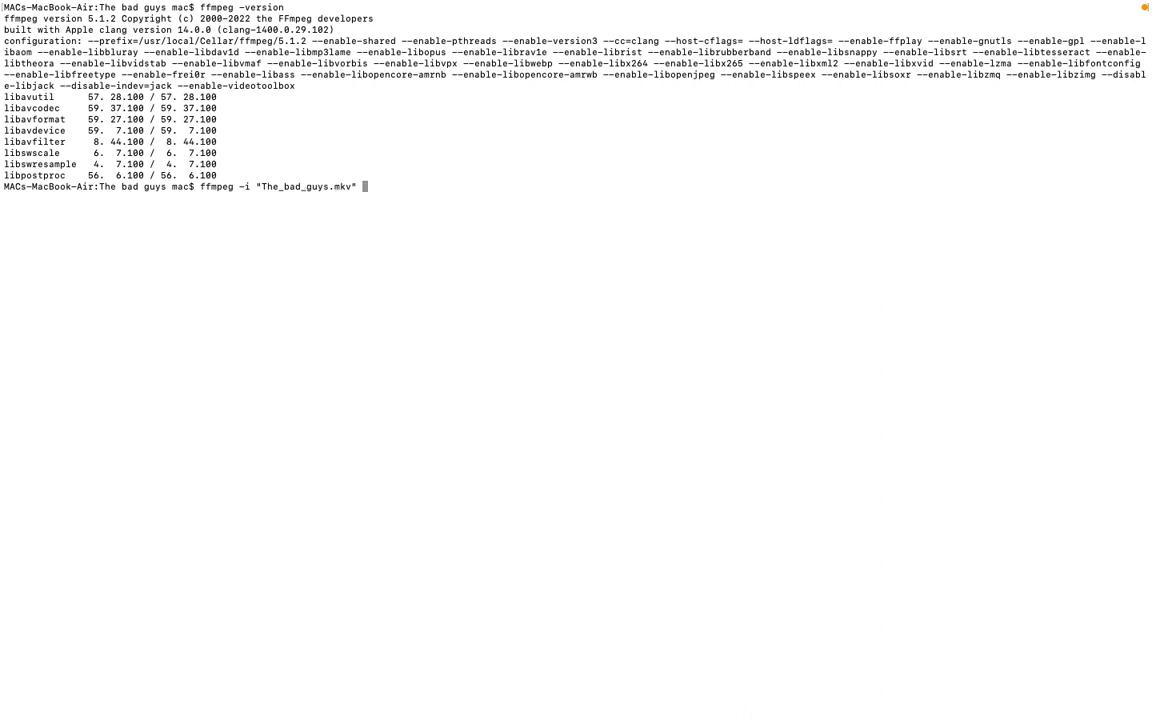
{"action": "type", "text": "-c"}
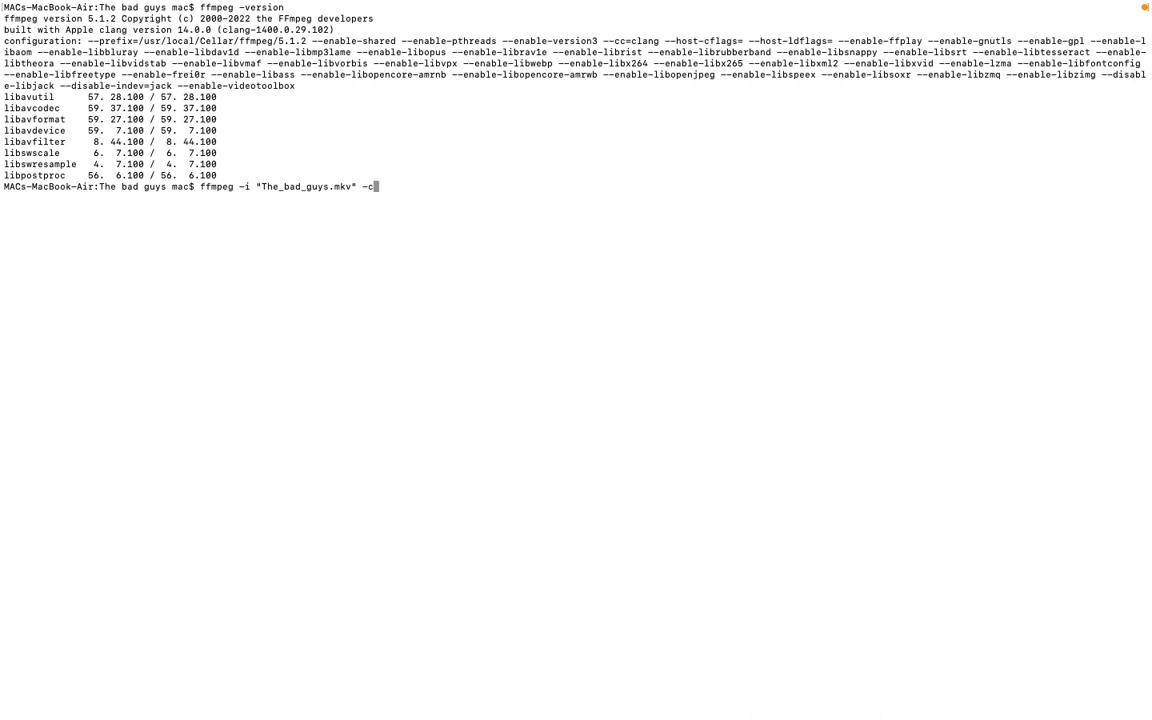
{"action": "type", "text": ":"}
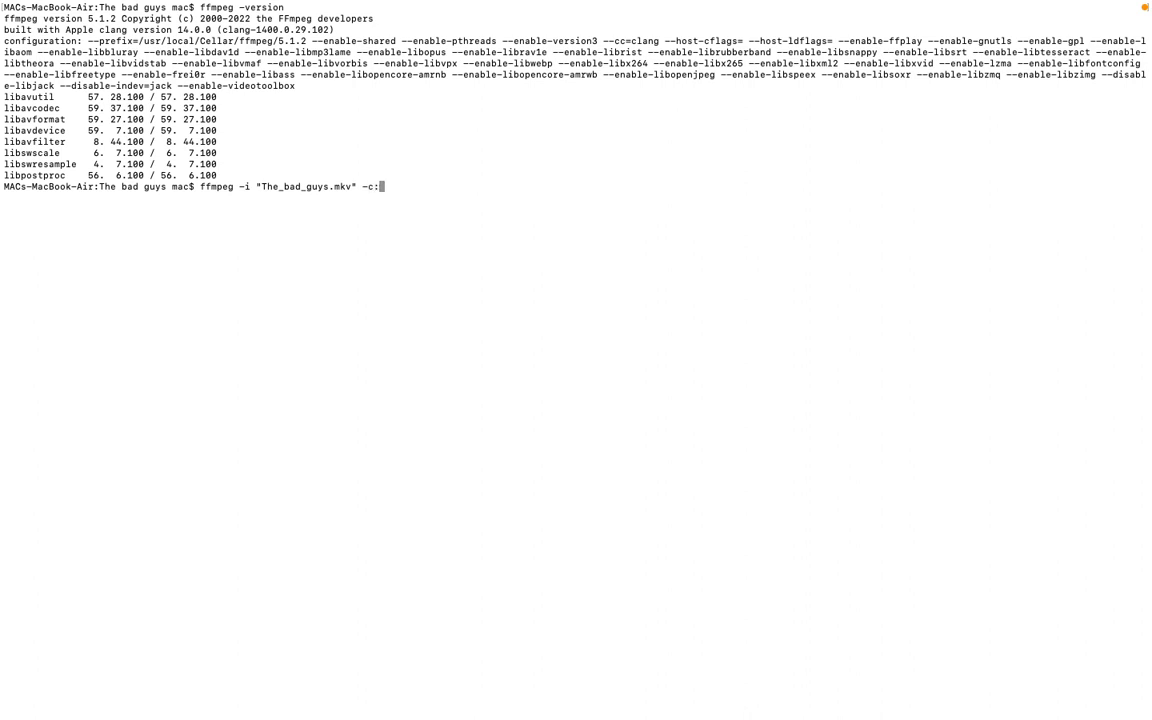
{"action": "type", "text": "v"}
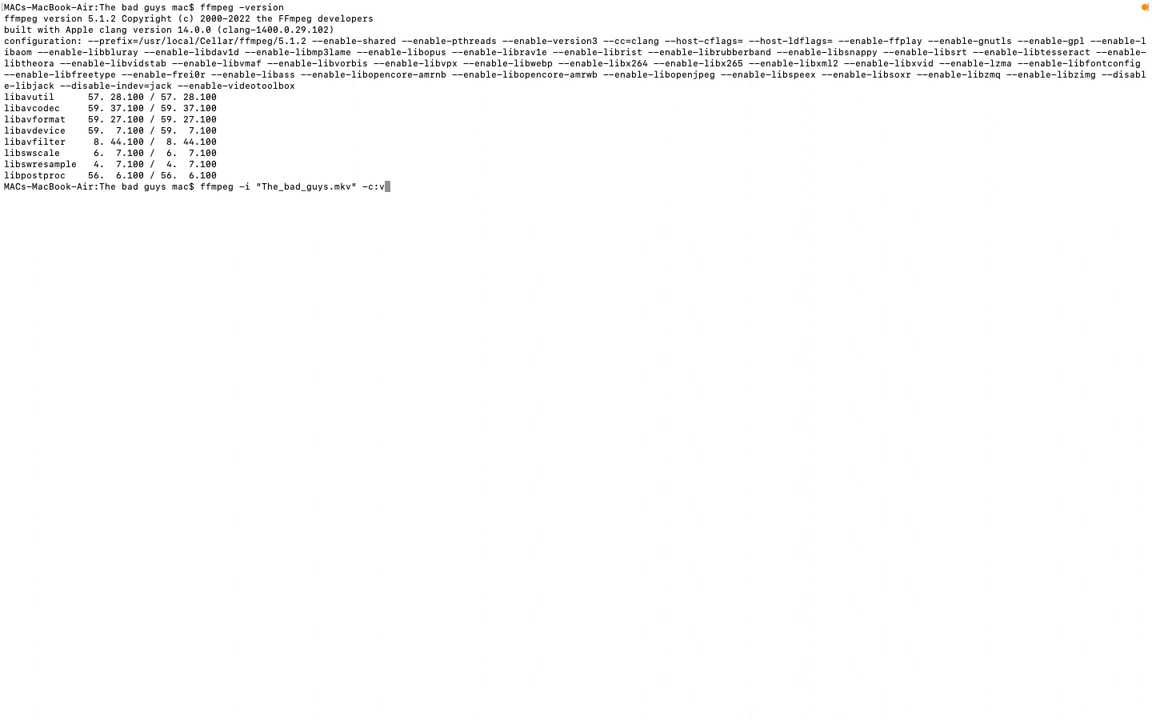
{"action": "type", "text": "c"}
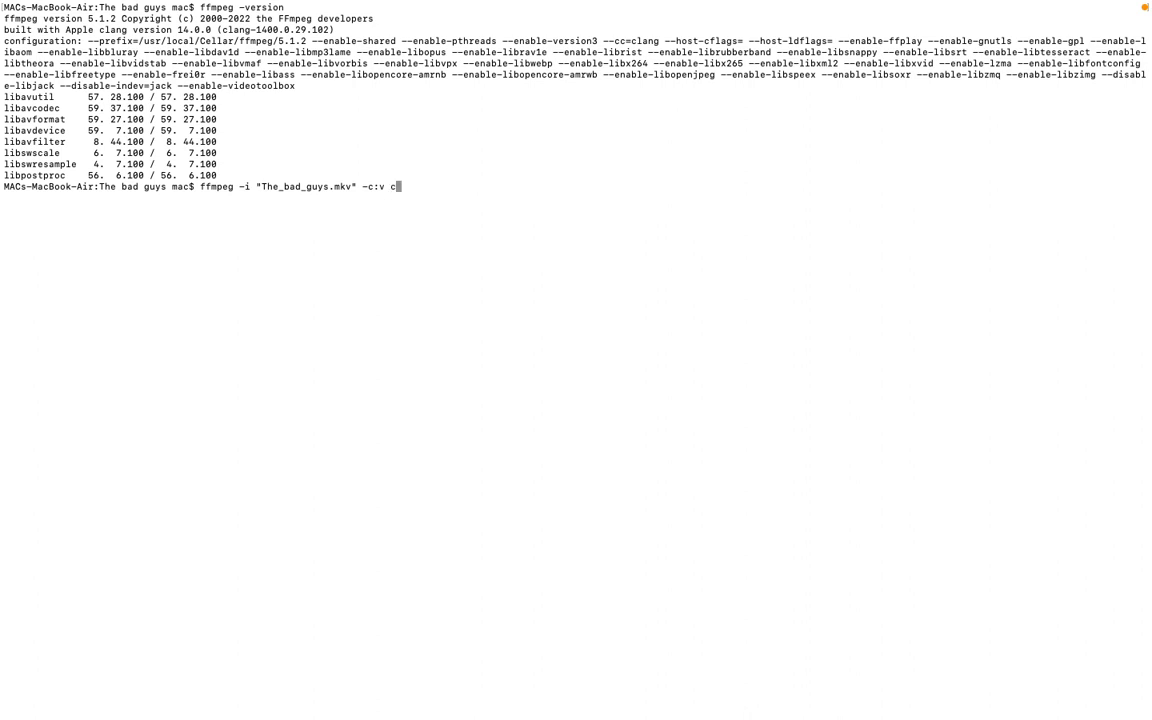
{"action": "type", "text": "opy"}
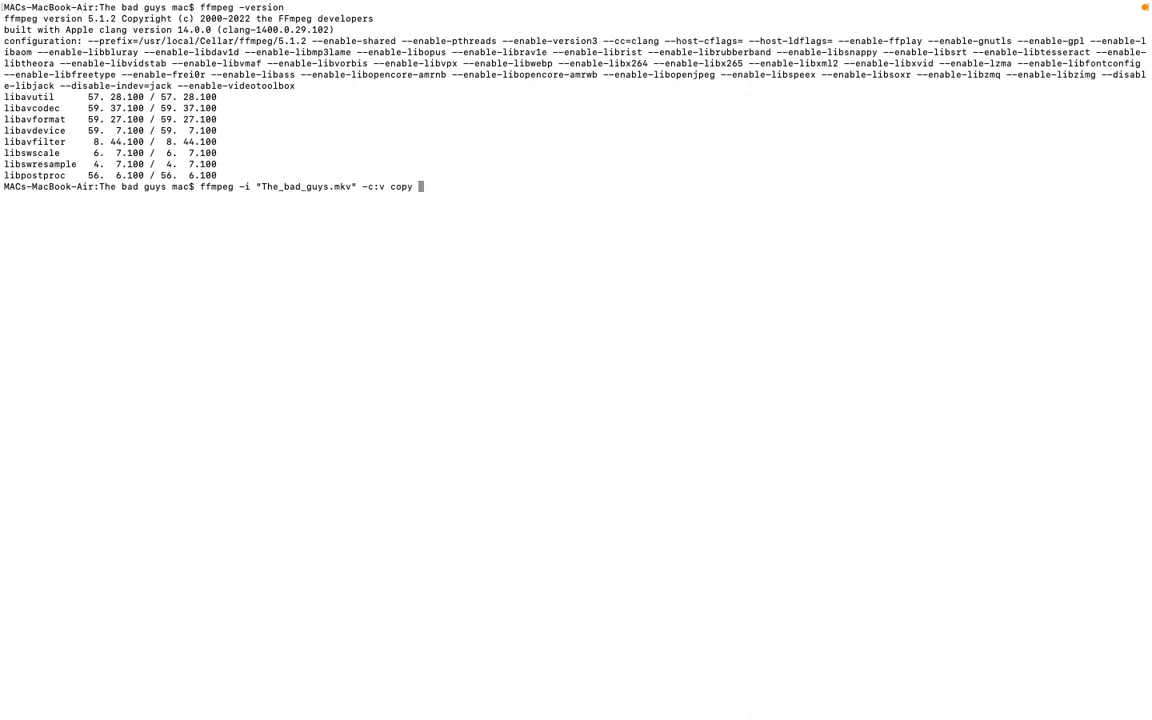
- Append -c:a aac to the ffmpeg command
{"action": "type", "text": "-c"}
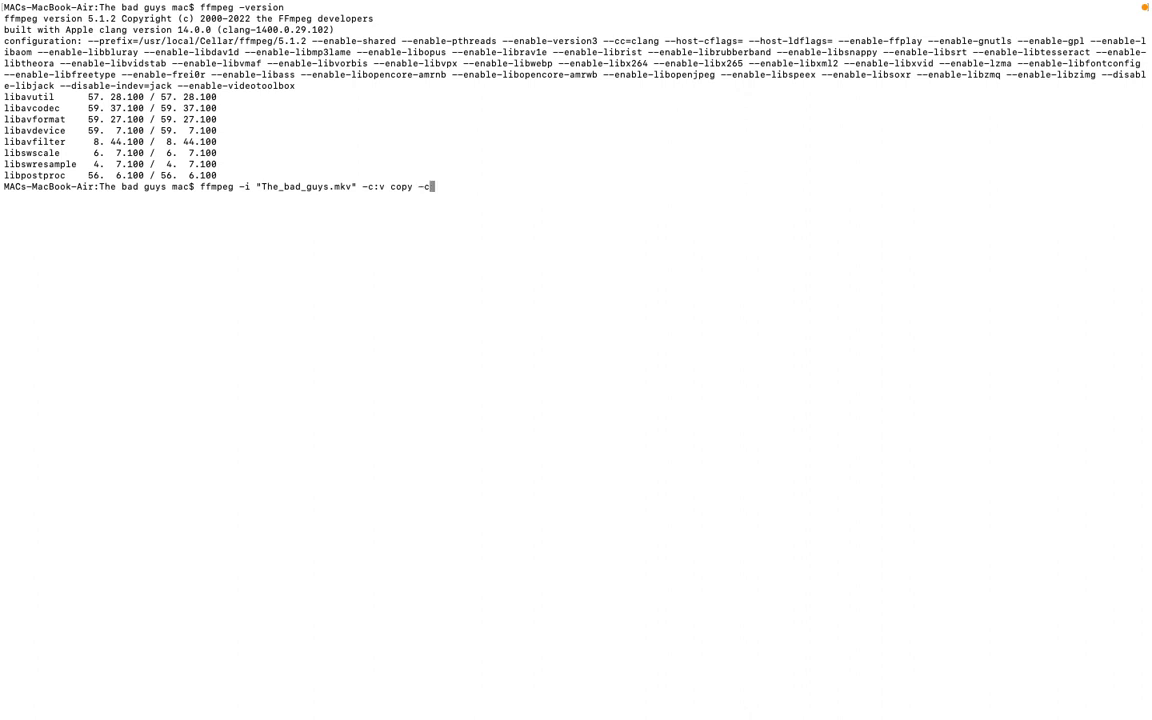
{"action": "type", "text": ":"}
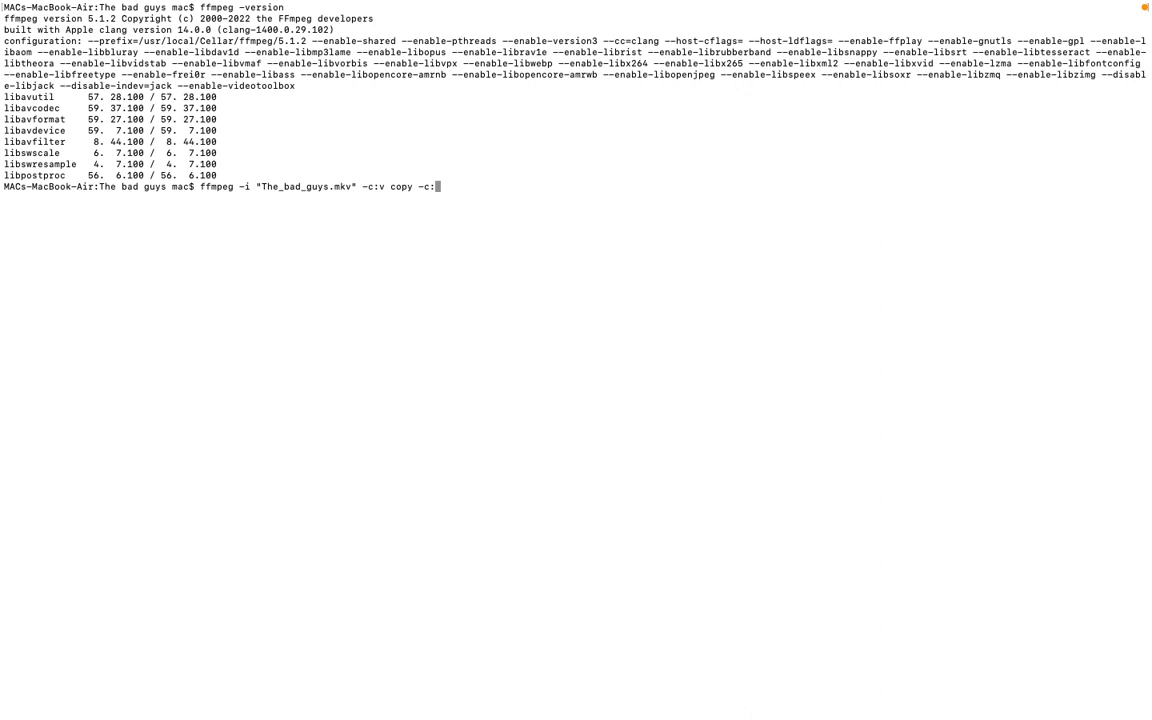
{"action": "type", "text": "a"}
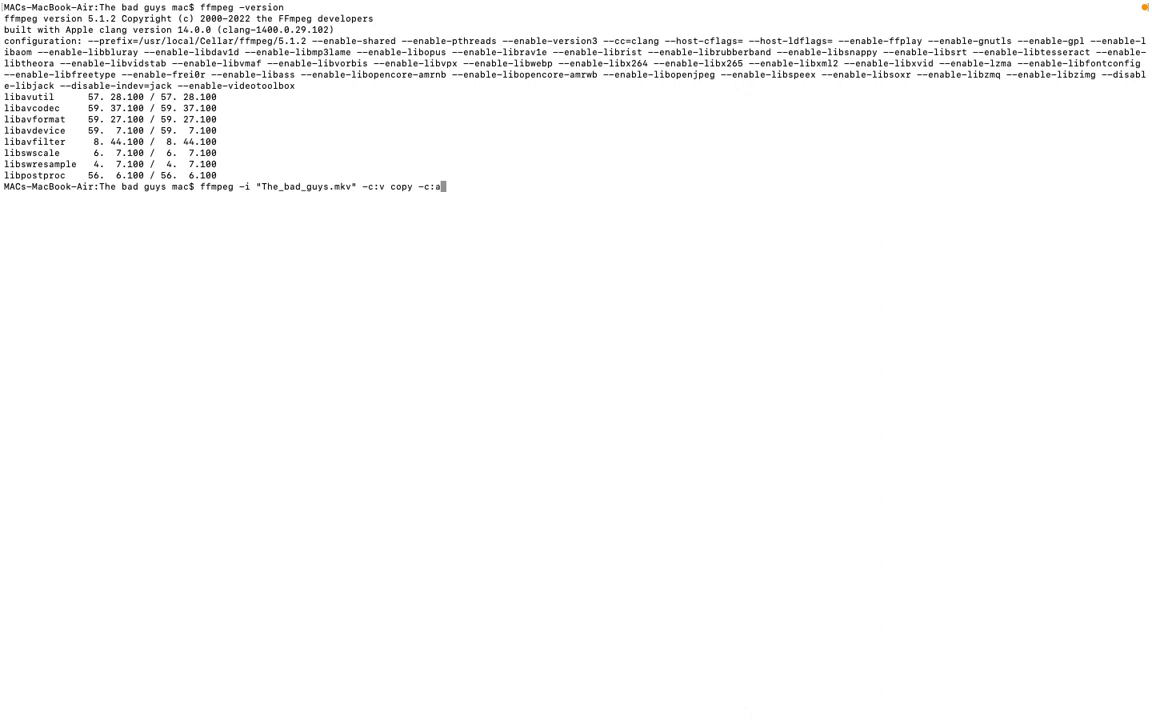
{"action": "type", "text": "aac"}
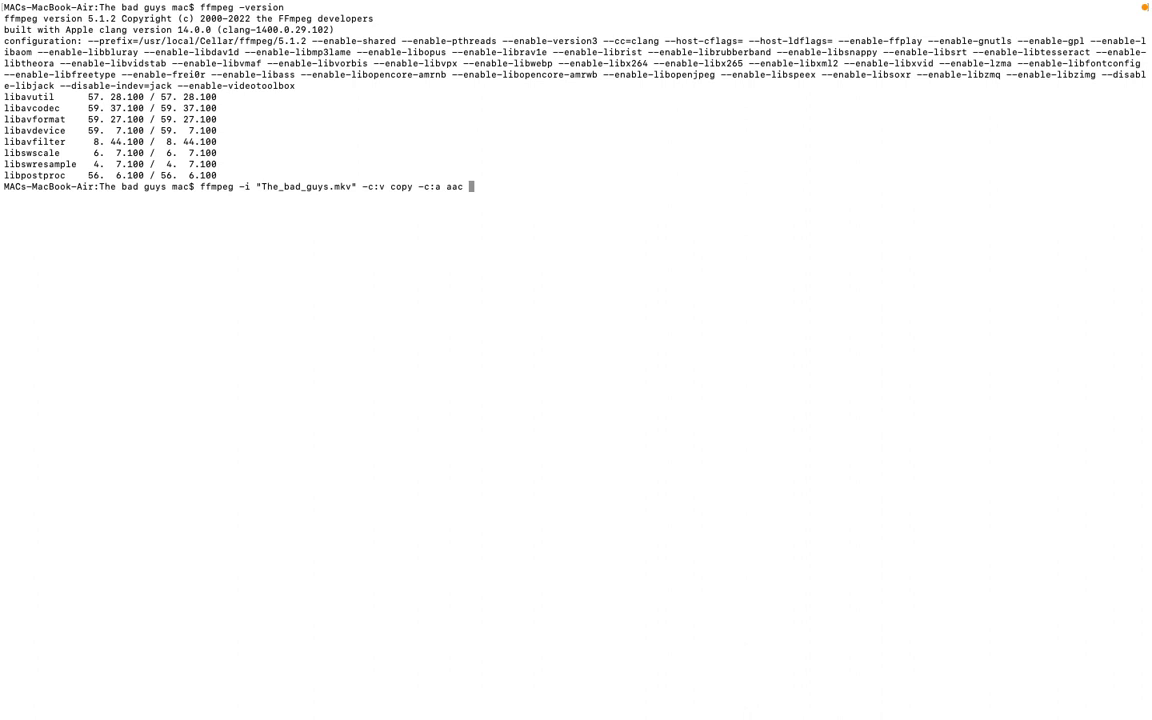
- End the command with the output file name "The_bad_guys.mp4"
{"action": "type", "text": "\""}
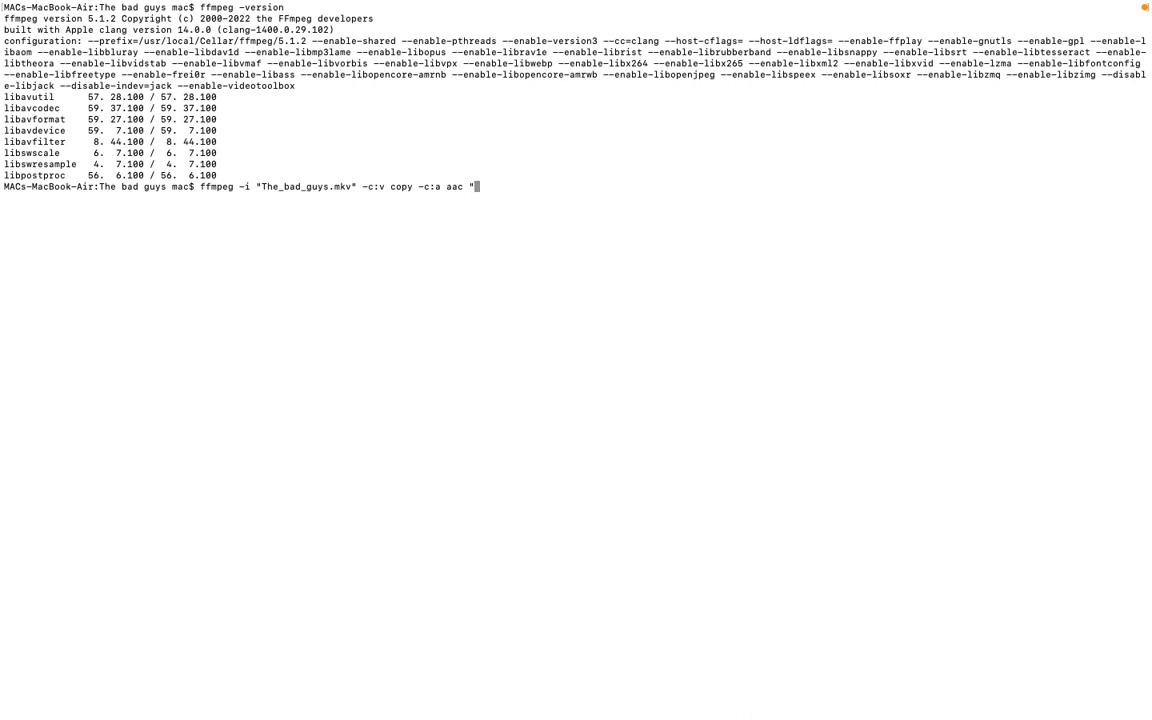
{"action": "type", "text": "The_bad_guys"}
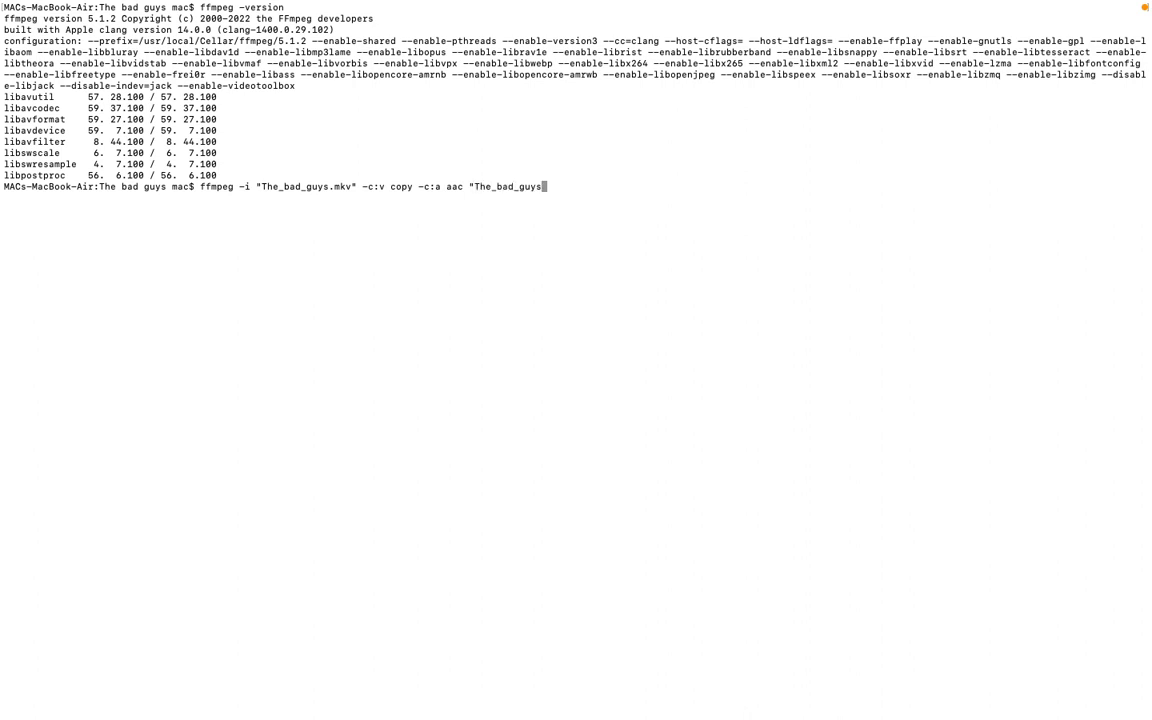
{"action": "type", "text": "."}
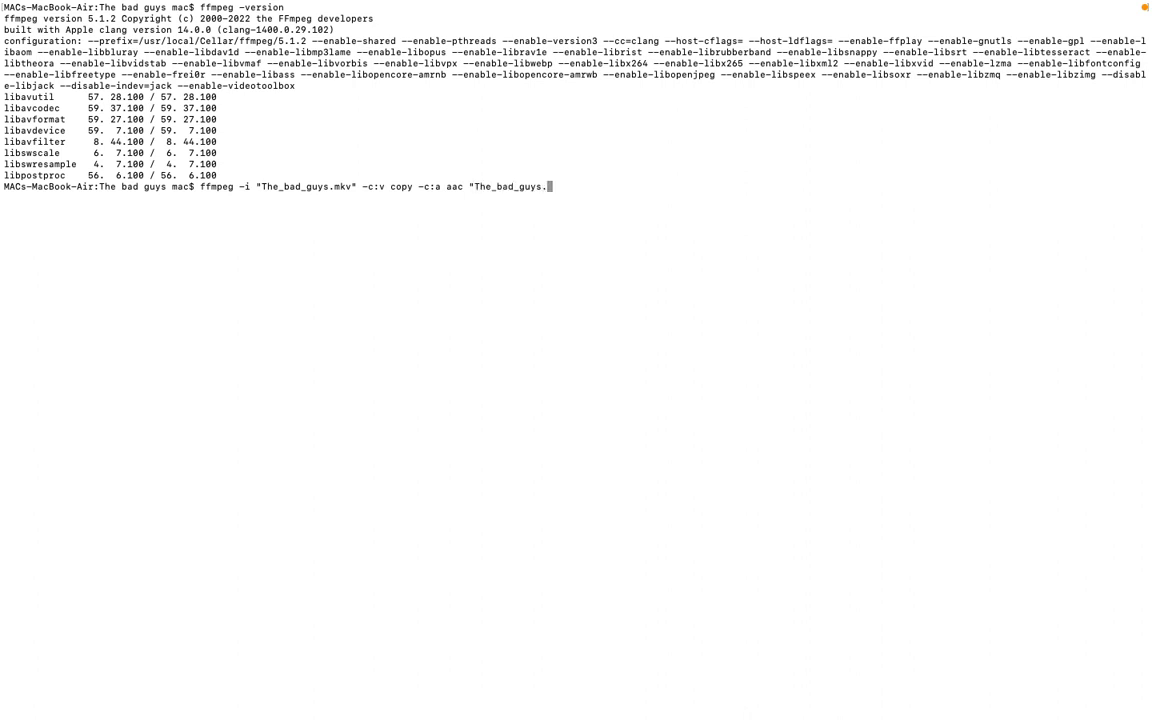
{"action": "type", "text": "p"}
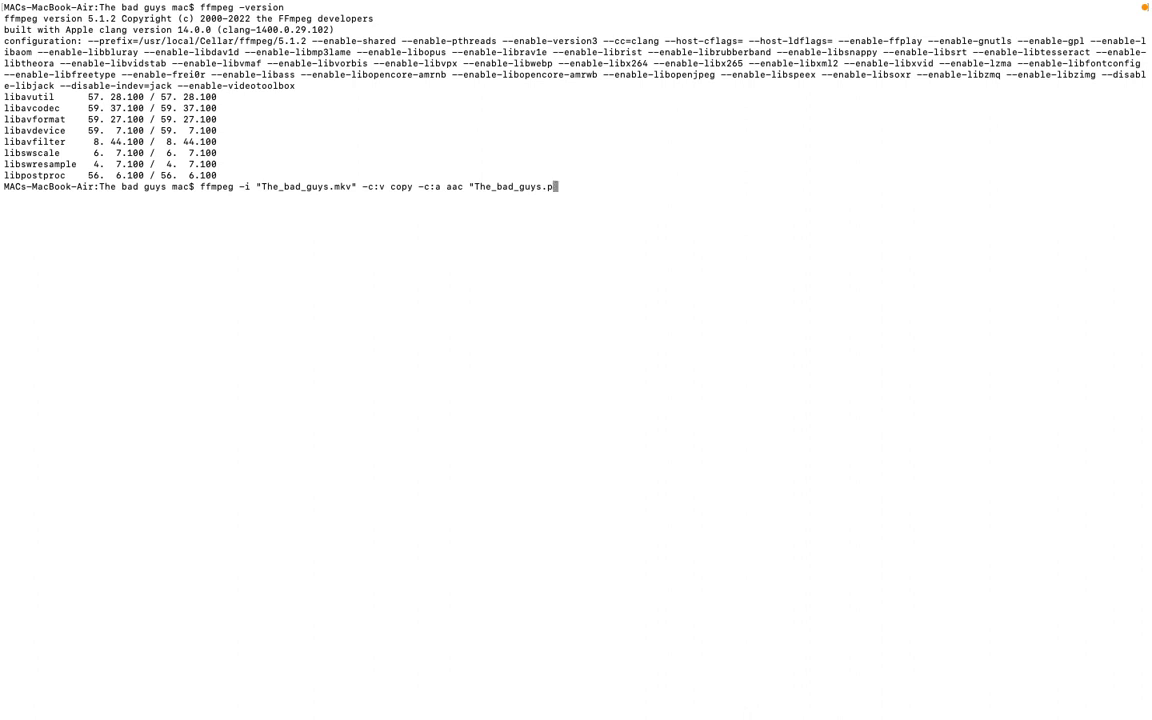
{"action": "type", "text": "4"}
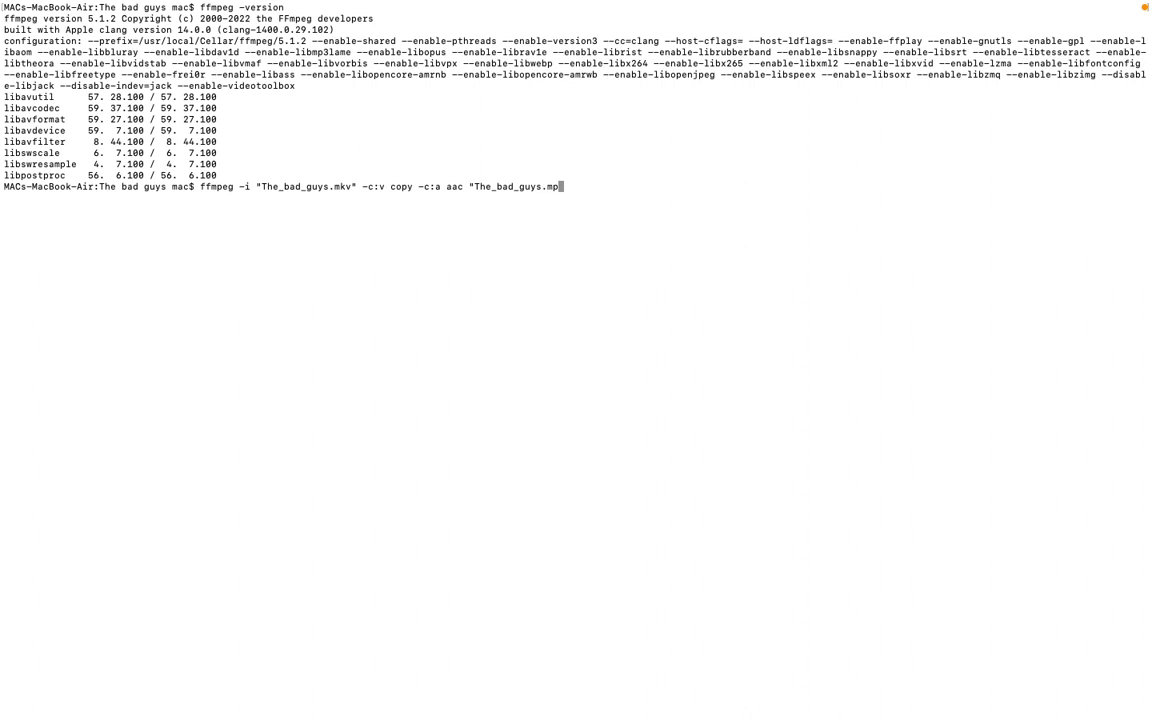
{"action": "type", "text": "4\""}
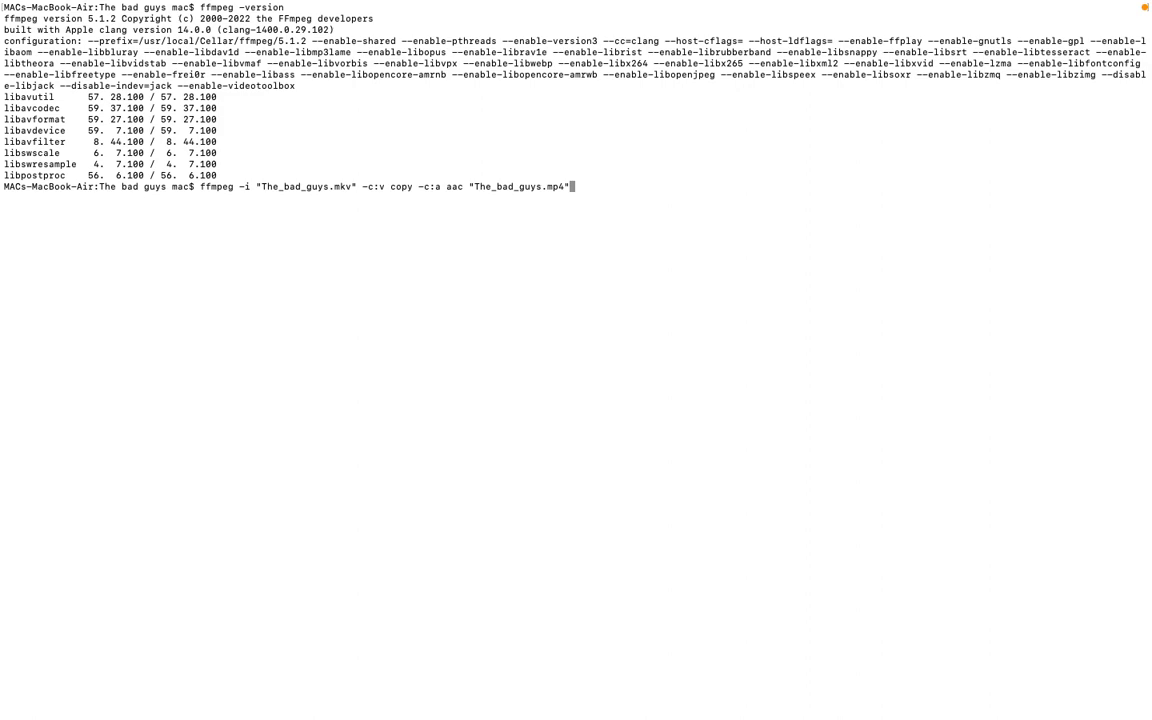
- Run the ffmpeg command and let it write all 144,024 frames
{"action": "key", "text": "Return"}
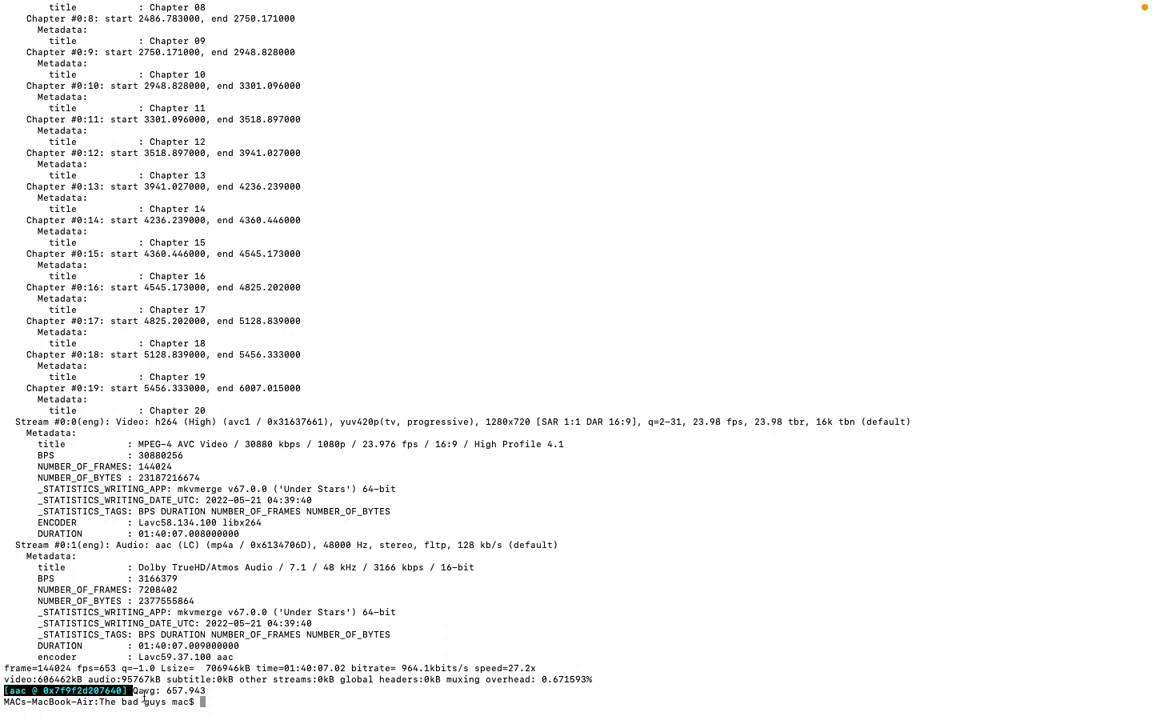
{"action": "mouse_move", "coordinate": [278, 688]}
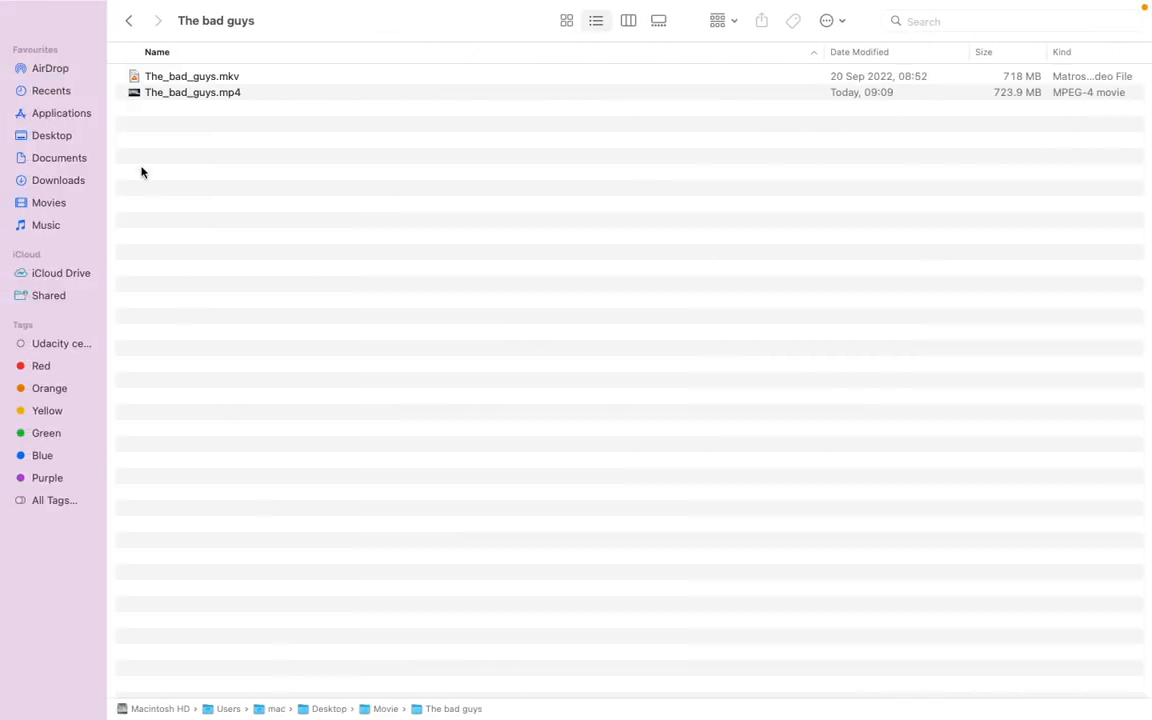
{"action": "left_click", "coordinate": [129, 20]}
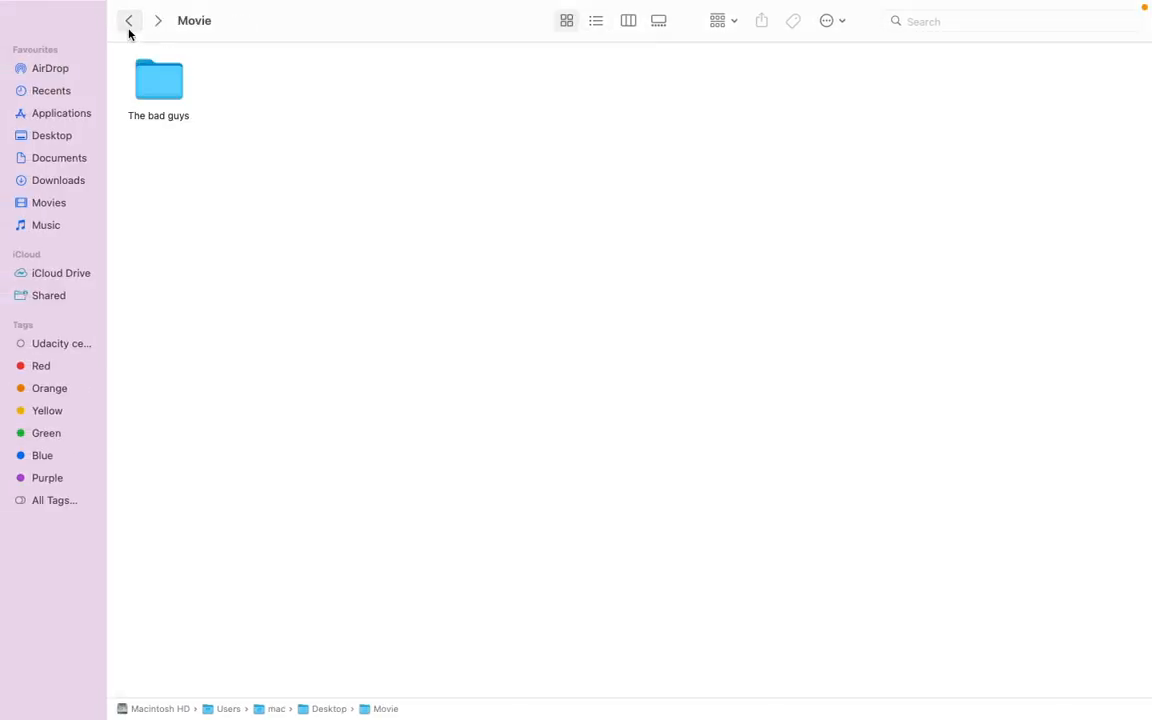
{"action": "double_click", "coordinate": [158, 79]}
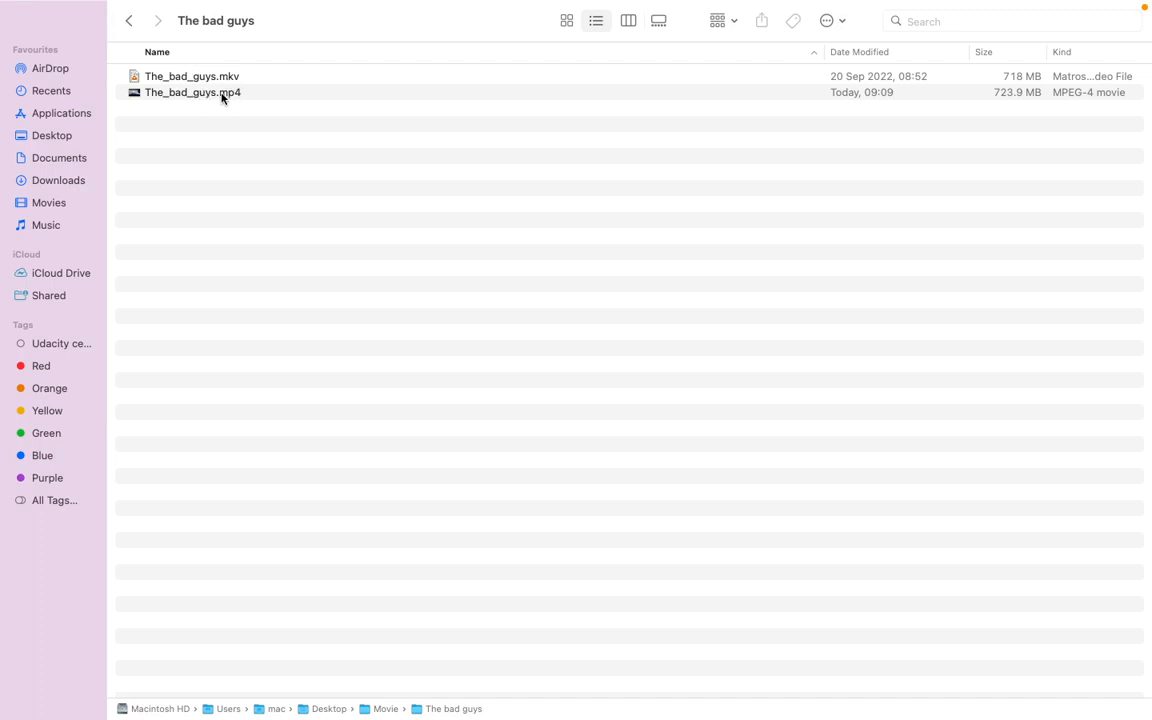
{"action": "mouse_move", "coordinate": [1002, 113]}
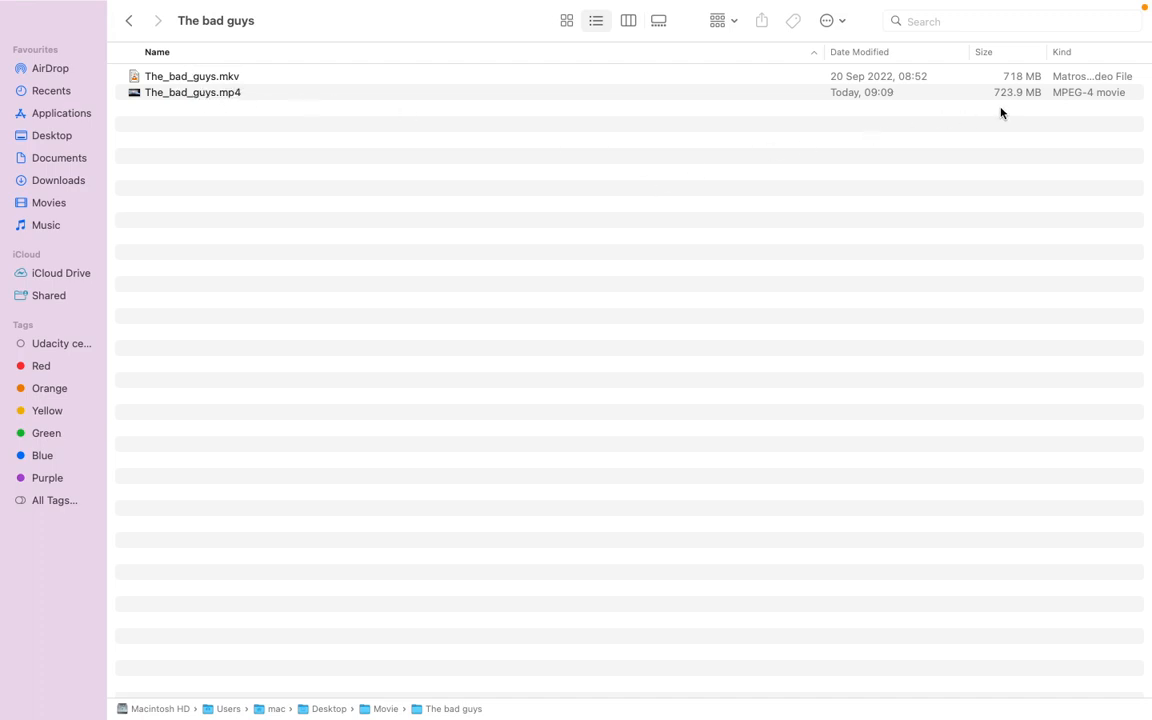
{"action": "mouse_move", "coordinate": [1007, 103]}
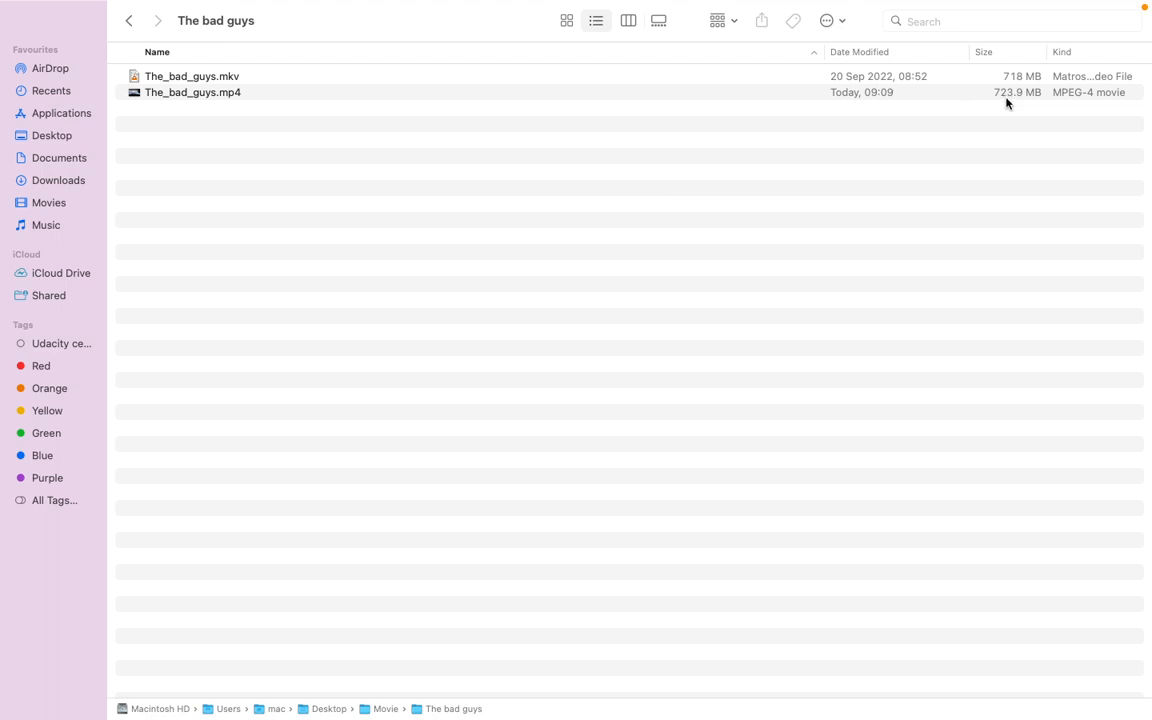
{"action": "mouse_move", "coordinate": [1016, 84]}
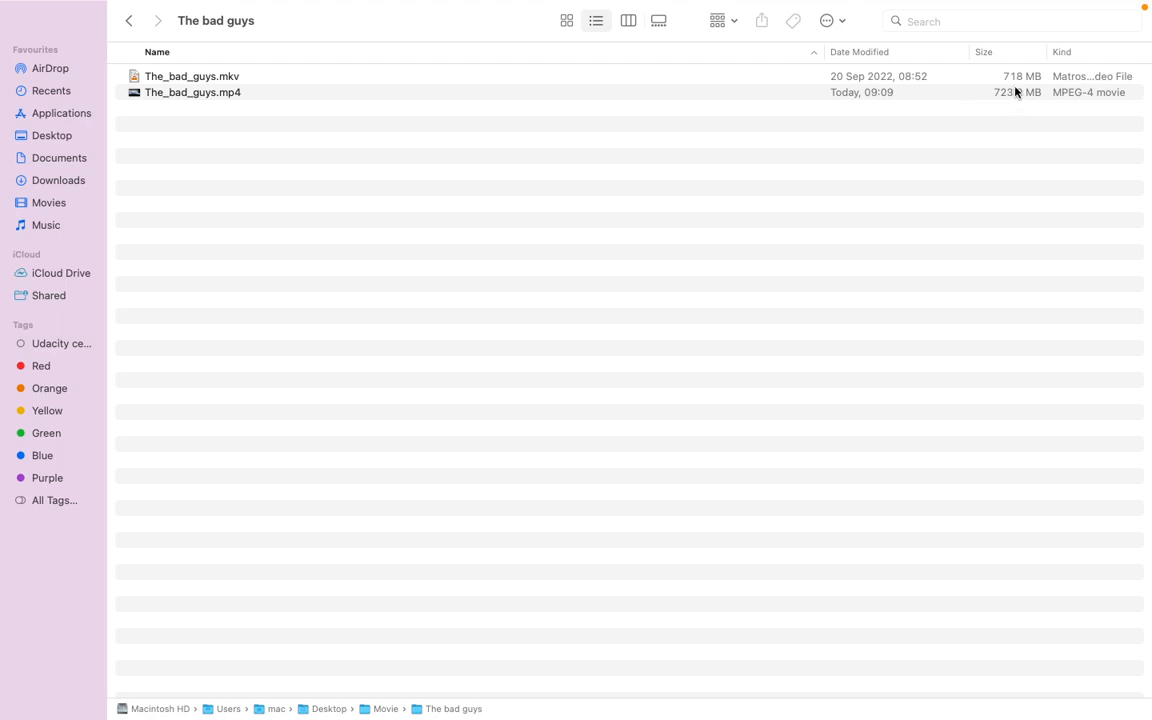
{"action": "mouse_move", "coordinate": [1008, 100]}
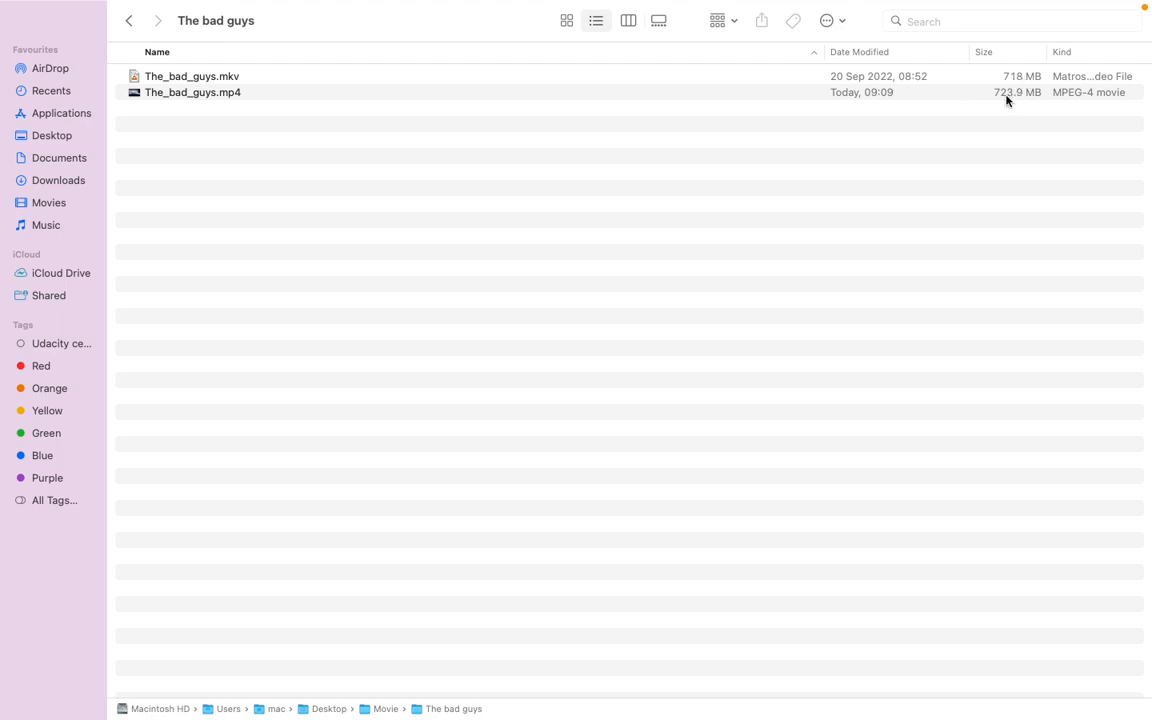
{"action": "mouse_move", "coordinate": [866, 112]}
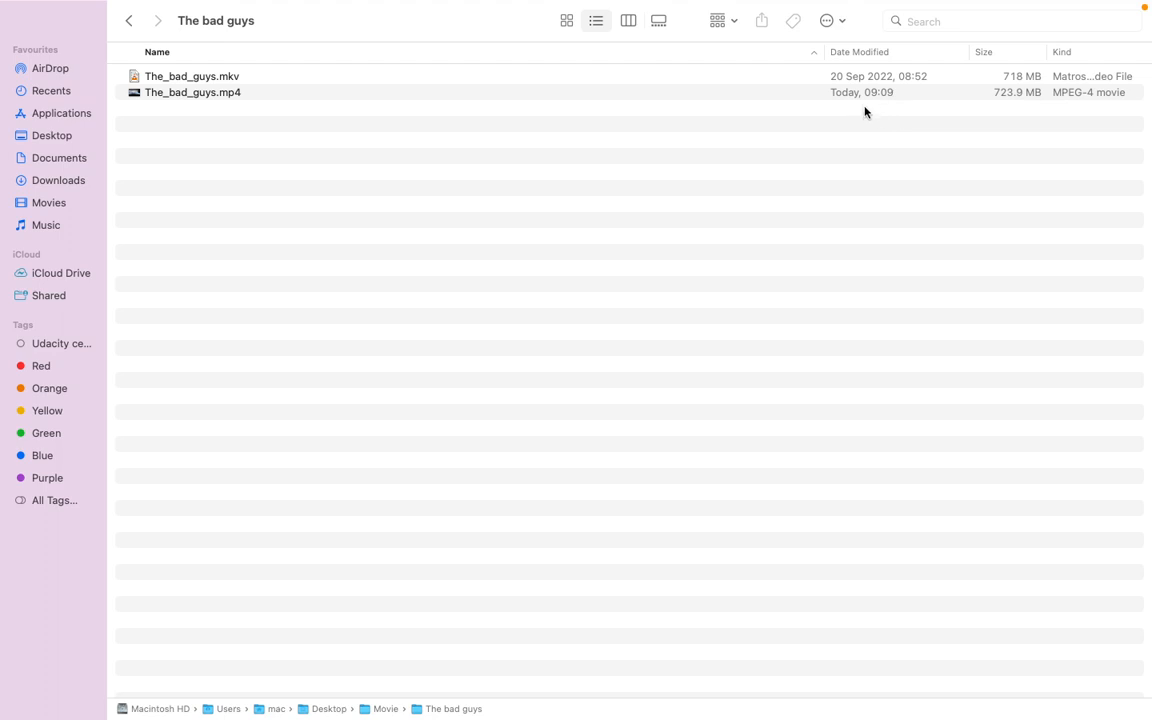
- Select the 723.9 MB The_bad_guys.mp4 row in Finder
{"action": "left_click", "coordinate": [192, 92]}
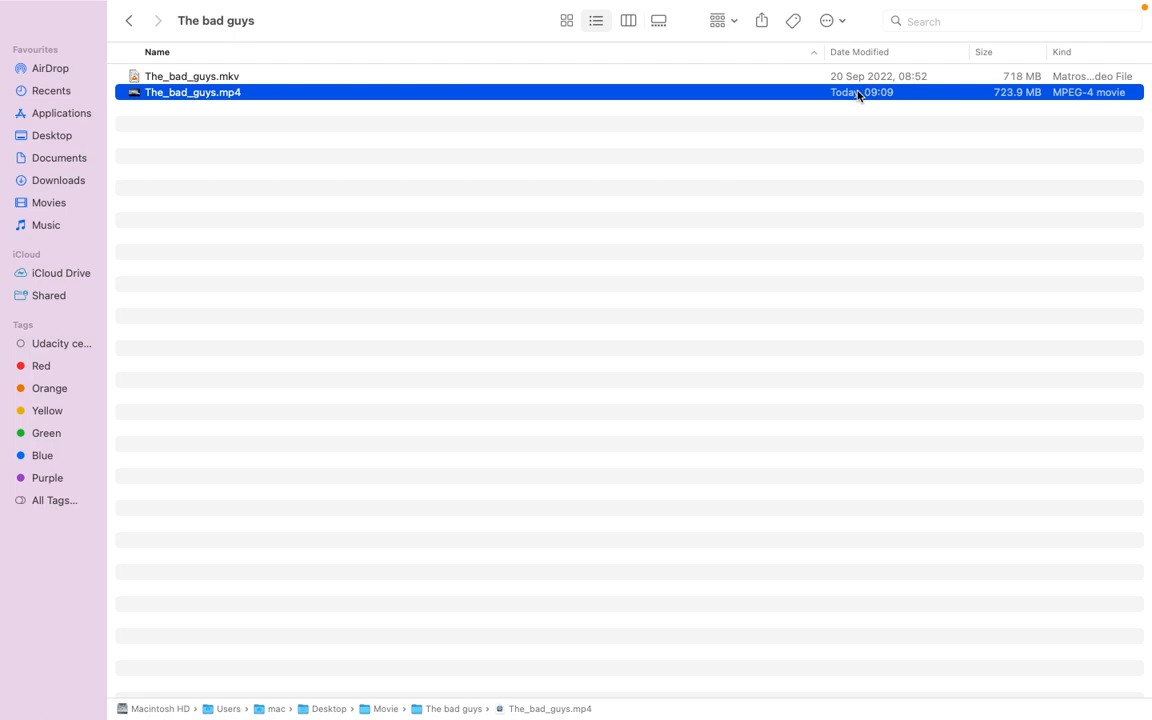
{"action": "mouse_move", "coordinate": [652, 219]}
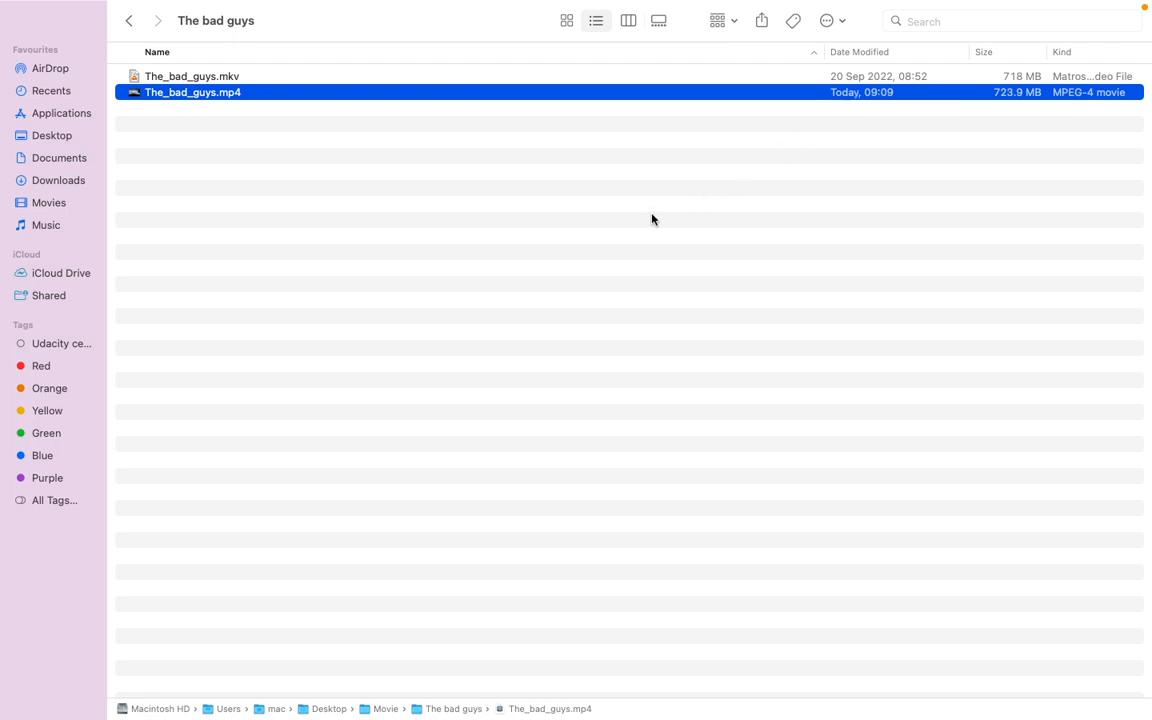